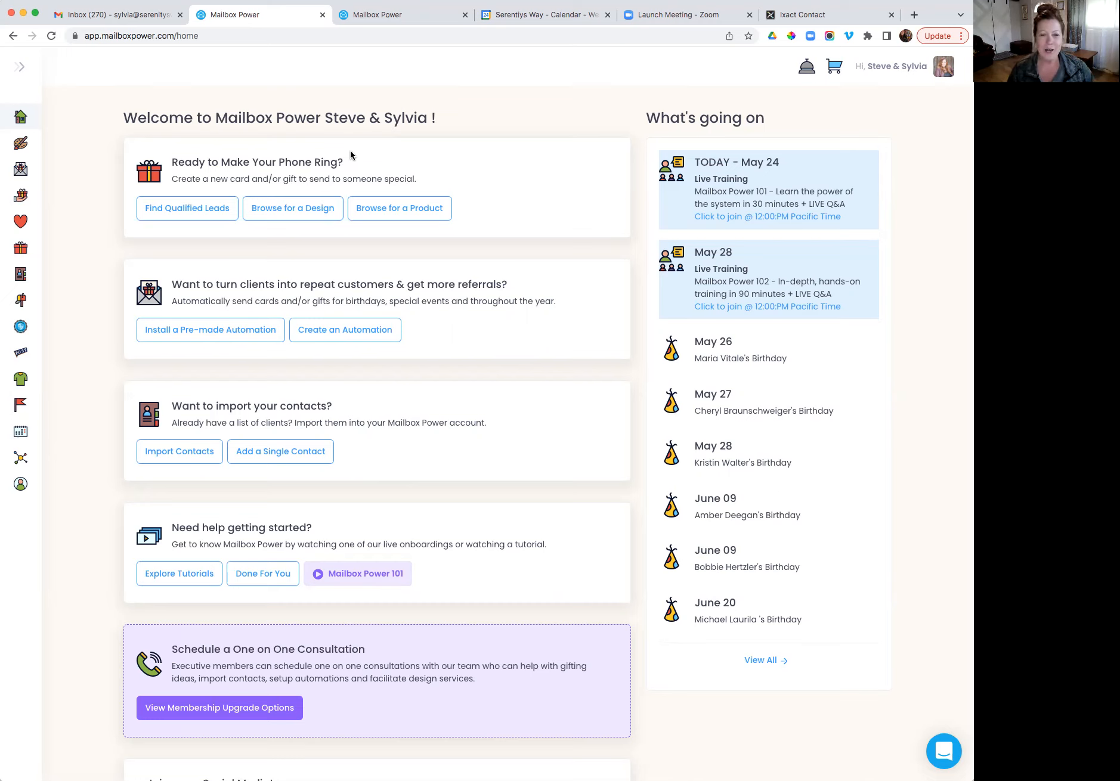
mouse_move(66, 163)
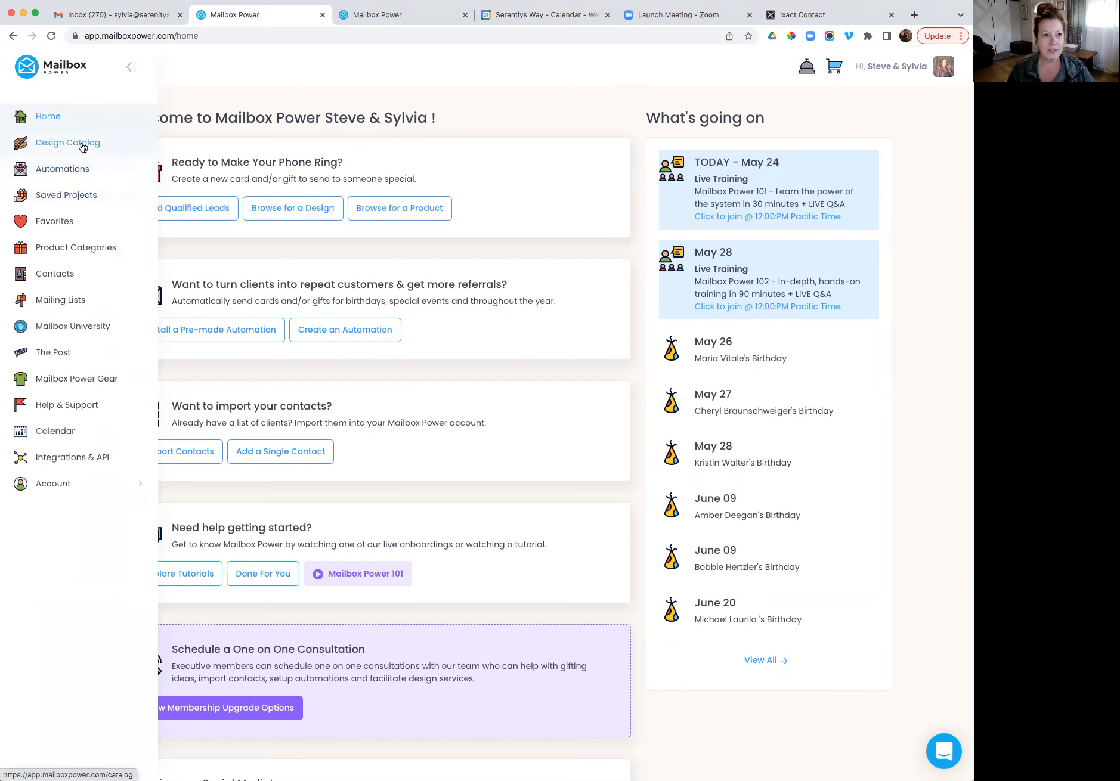
Open the Design Catalog from the sidebar and look through its Categories dropdown.
click(68, 142)
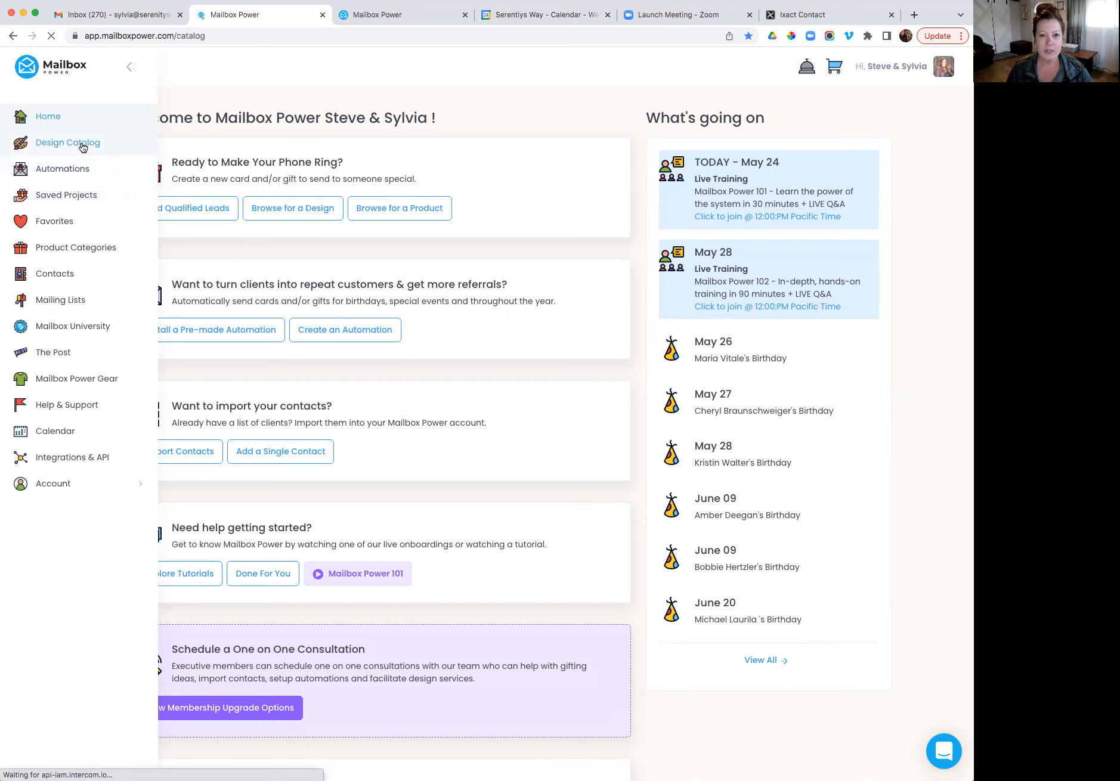
click(68, 142)
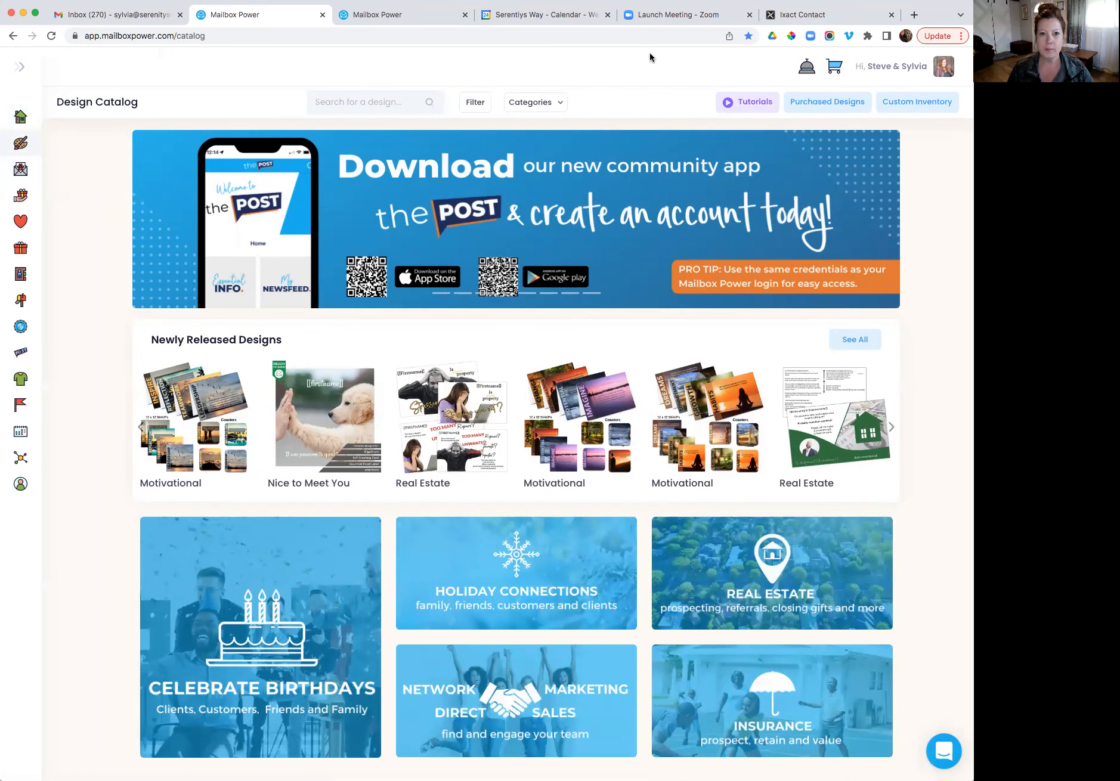
click(534, 102)
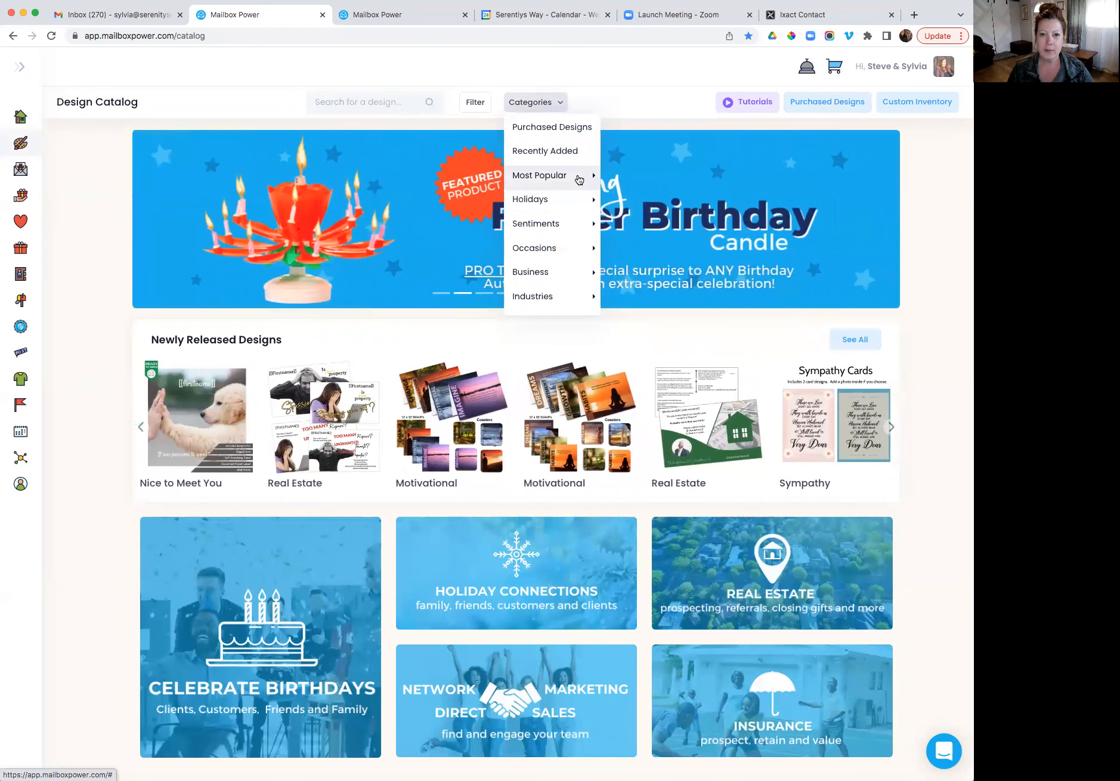
click(639, 208)
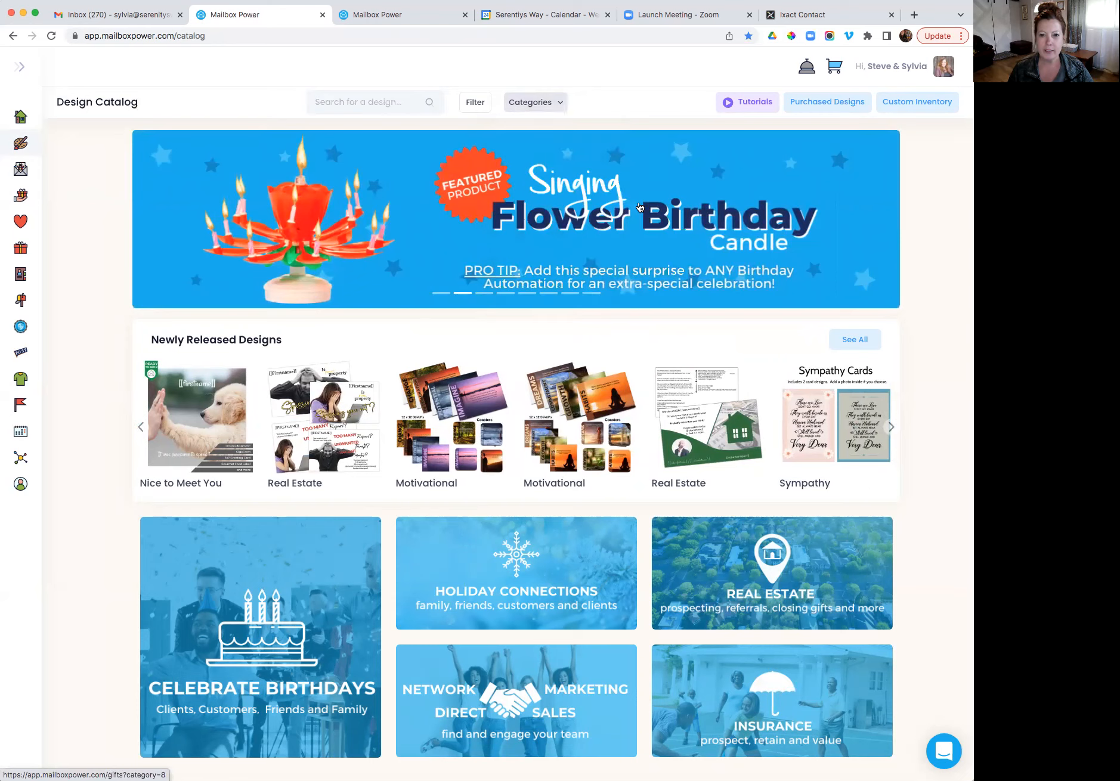
Filter the Nice to Meet You tag results to Free Designs Only and scroll through them.
click(198, 418)
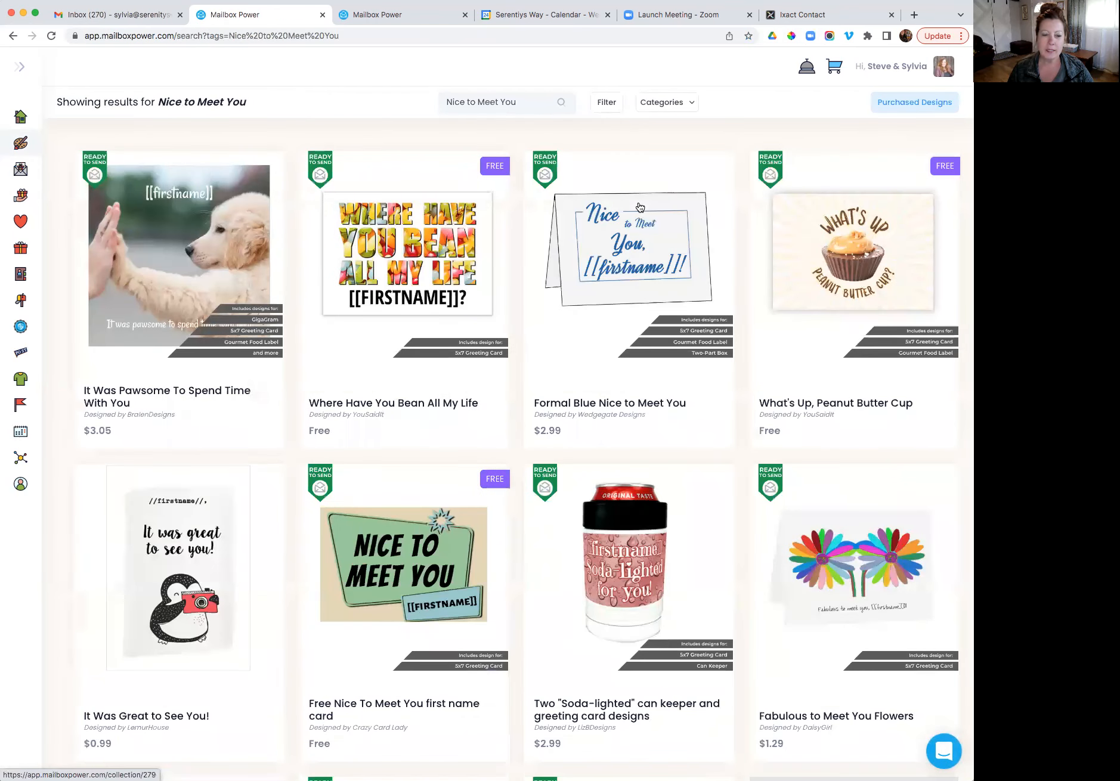
click(605, 102)
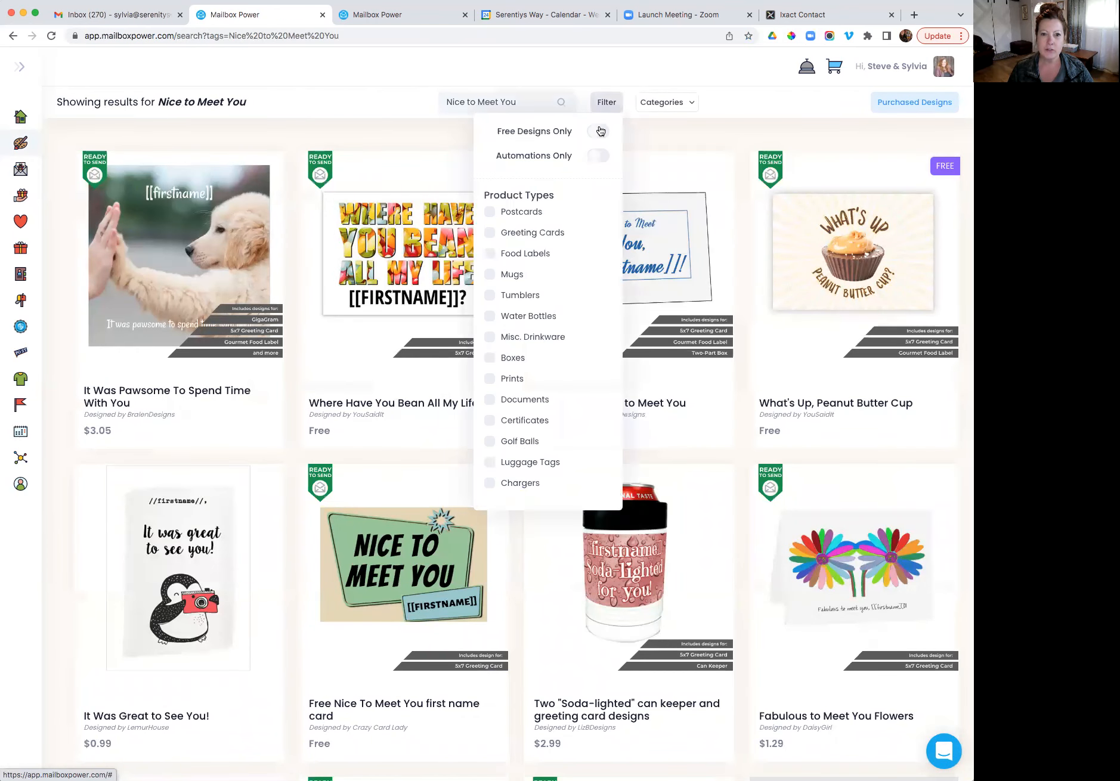
click(599, 131)
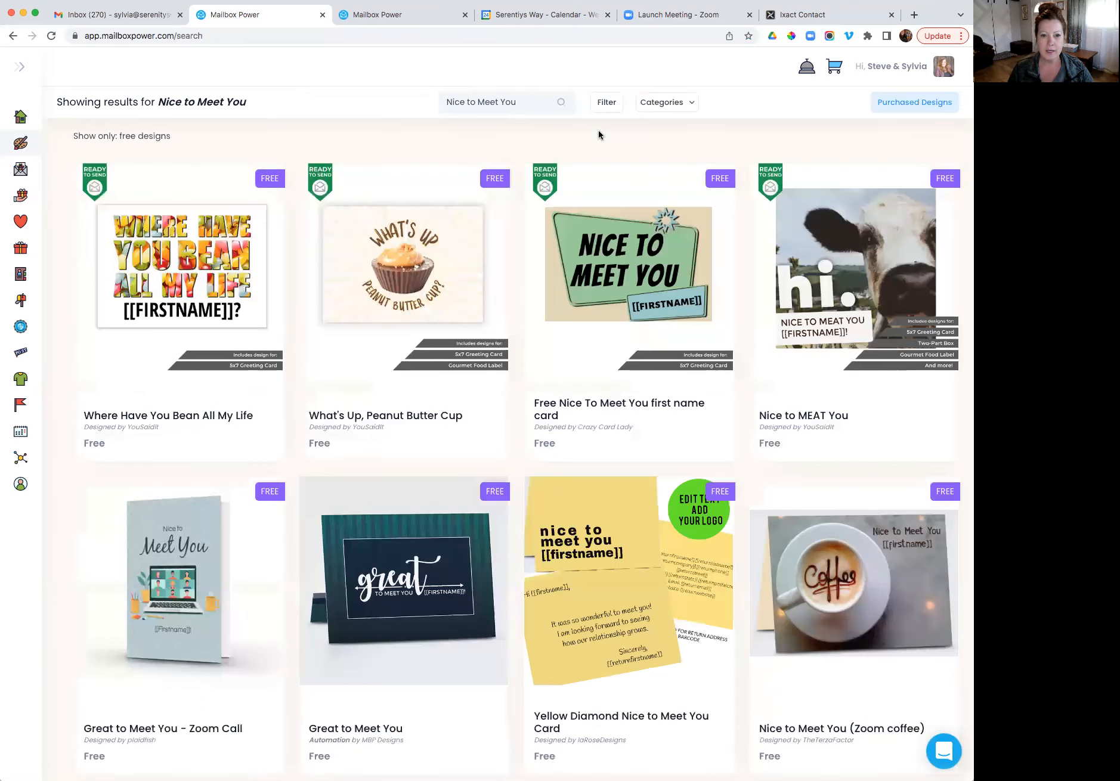
scroll(down, 3)
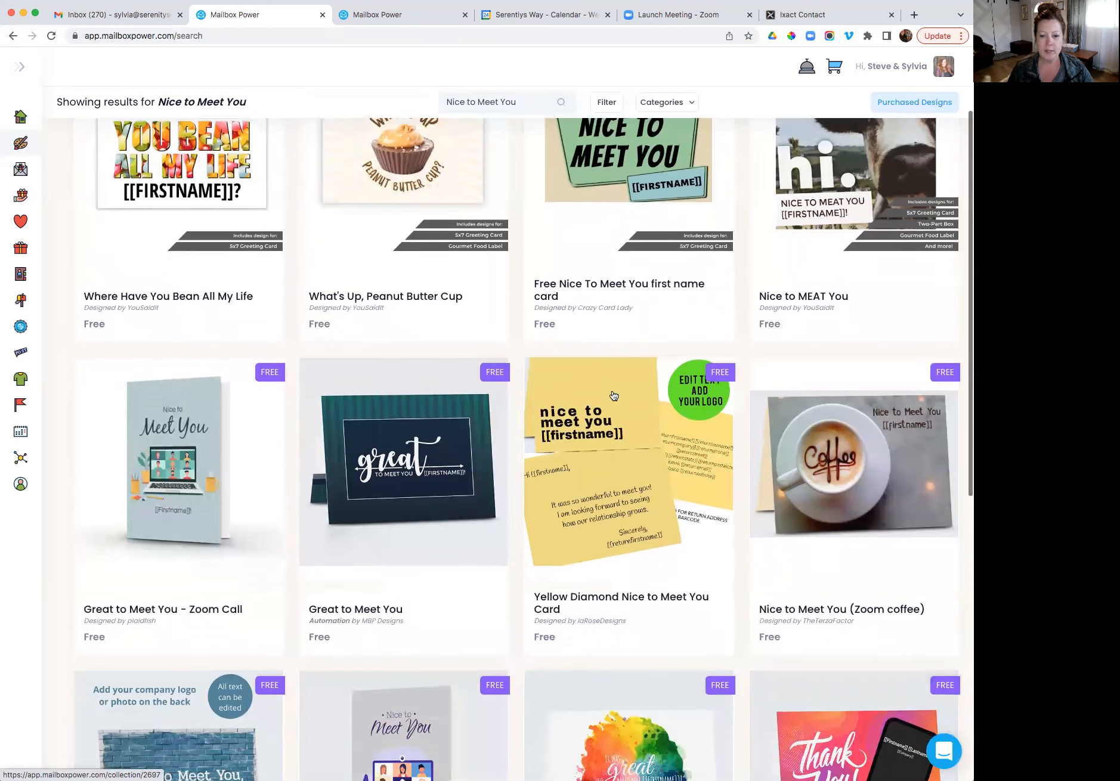
scroll(down, 3)
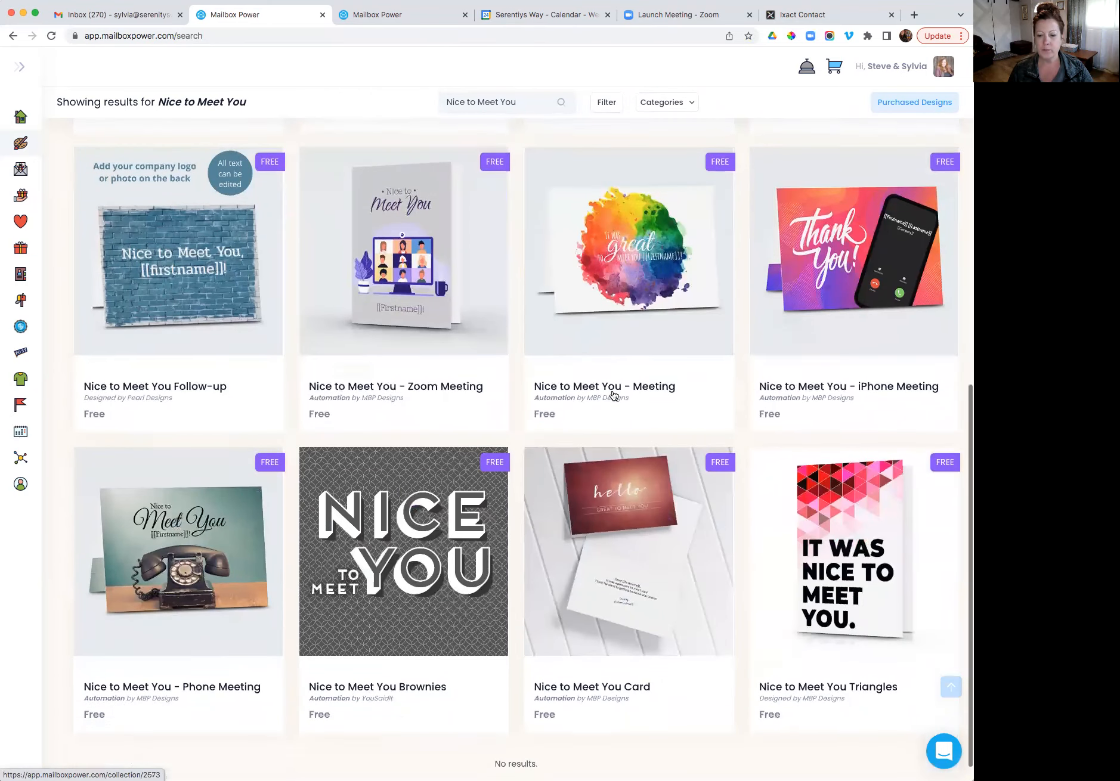
mouse_move(900, 576)
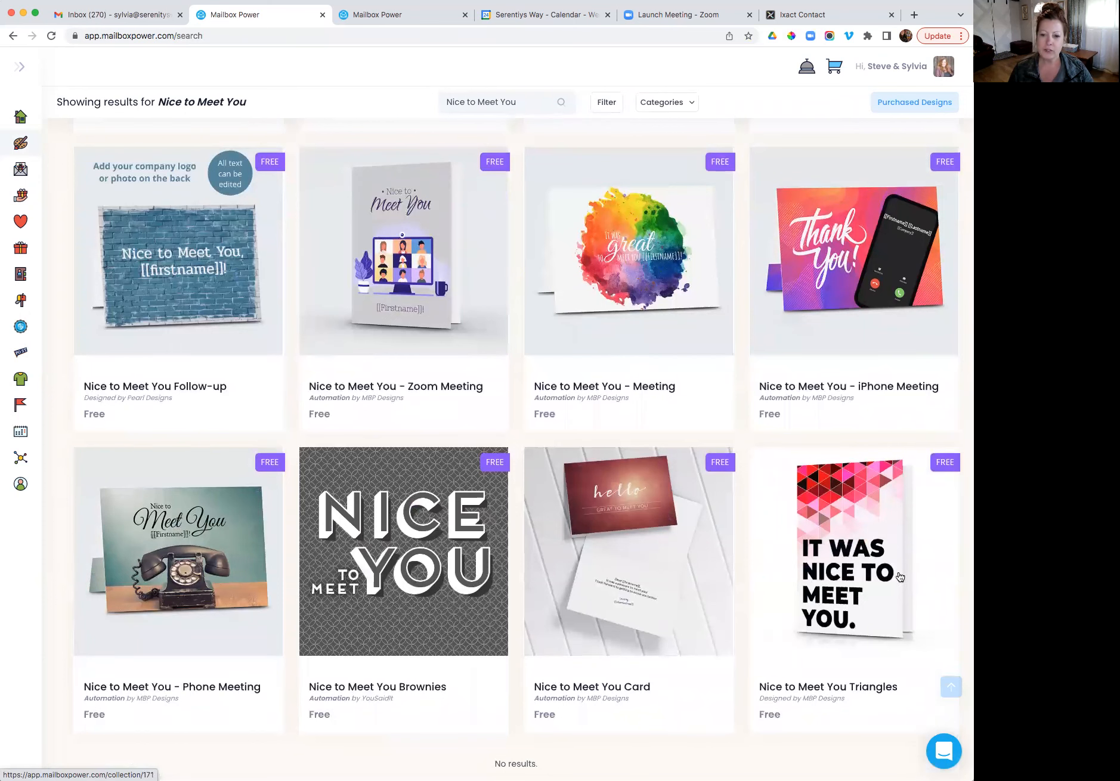
mouse_move(621, 516)
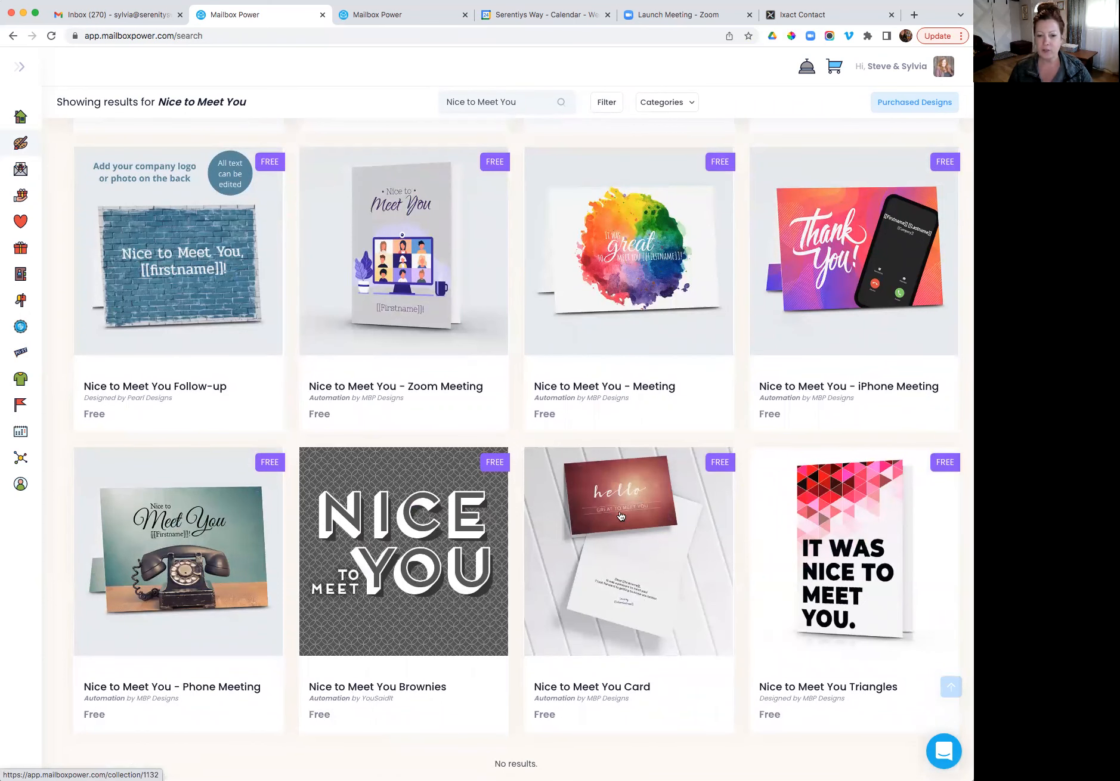
Open the Nice to Meet You Card design and edit its 5x7 Greeting Card.
click(628, 514)
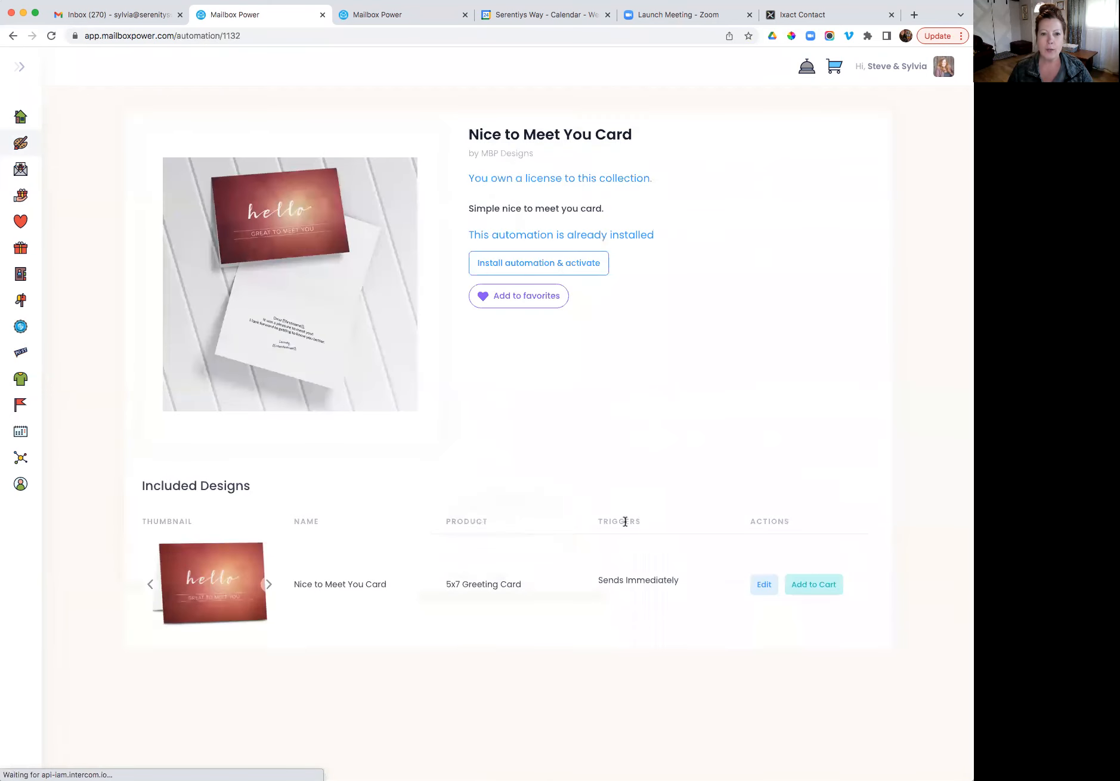
mouse_move(664, 365)
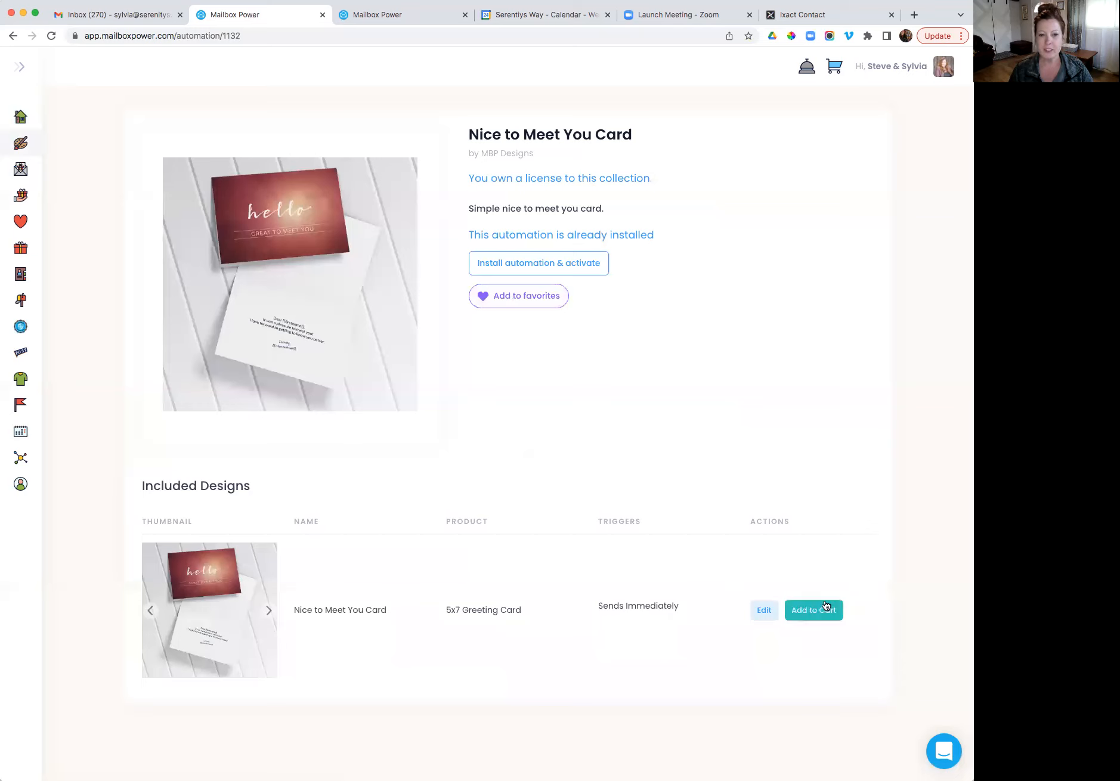
mouse_move(578, 318)
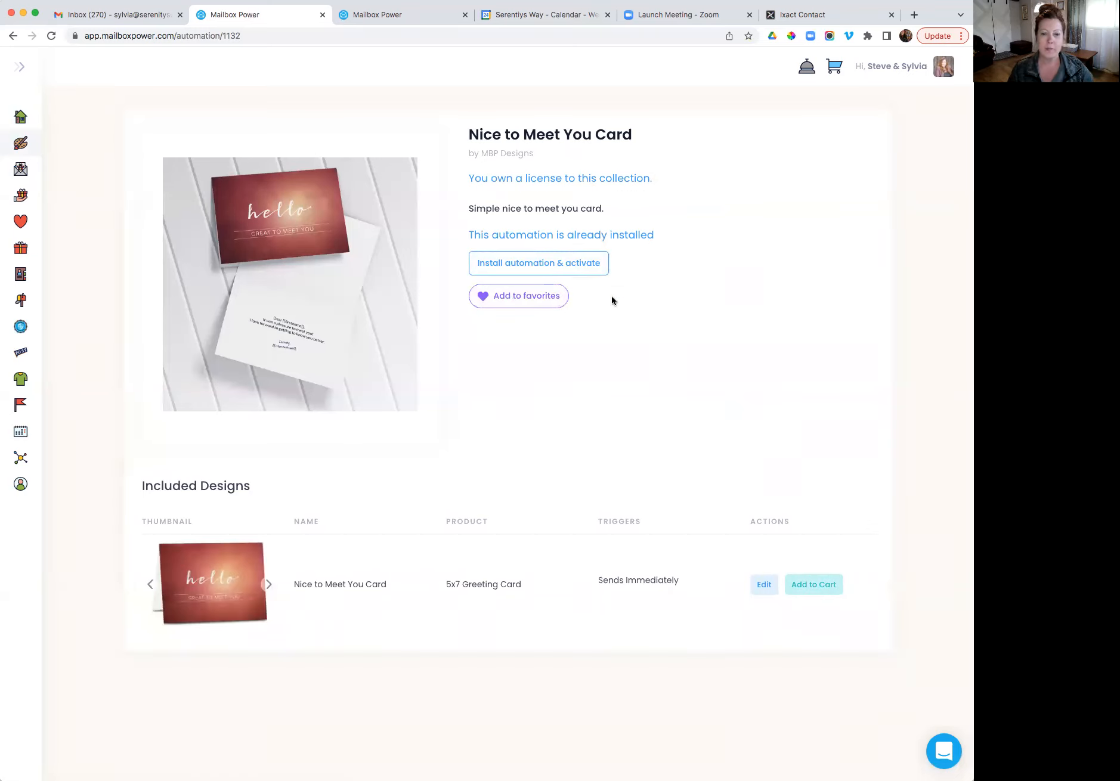
mouse_move(699, 485)
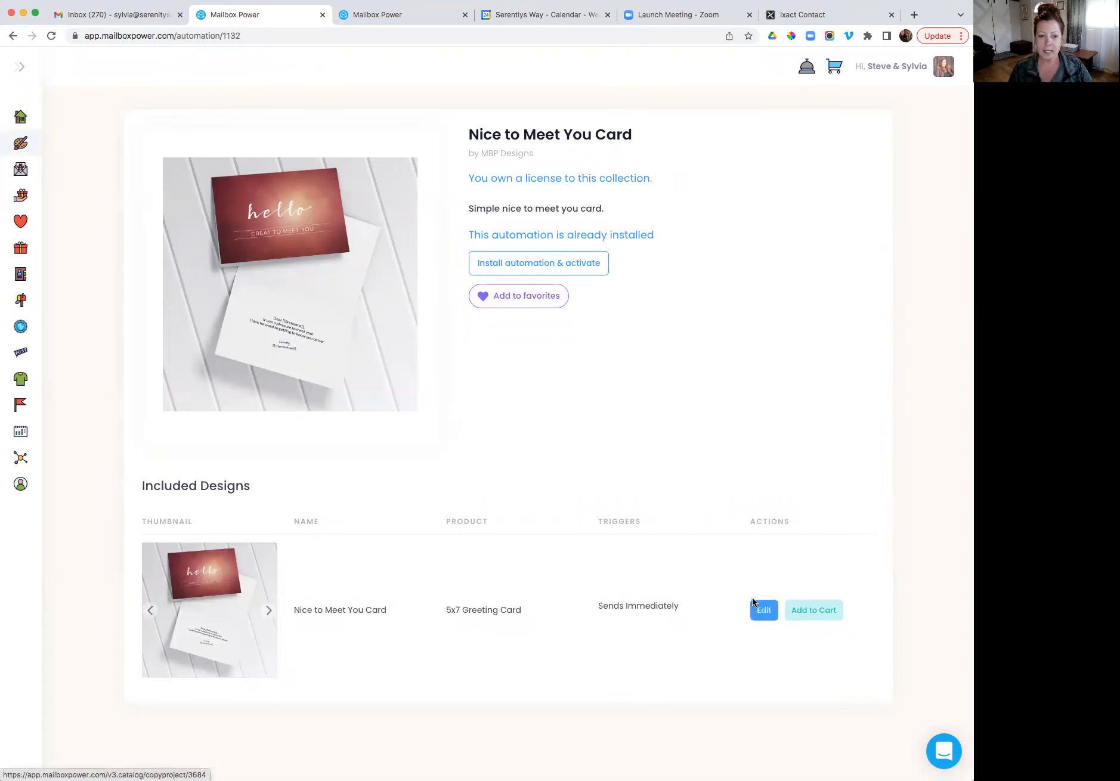
click(762, 610)
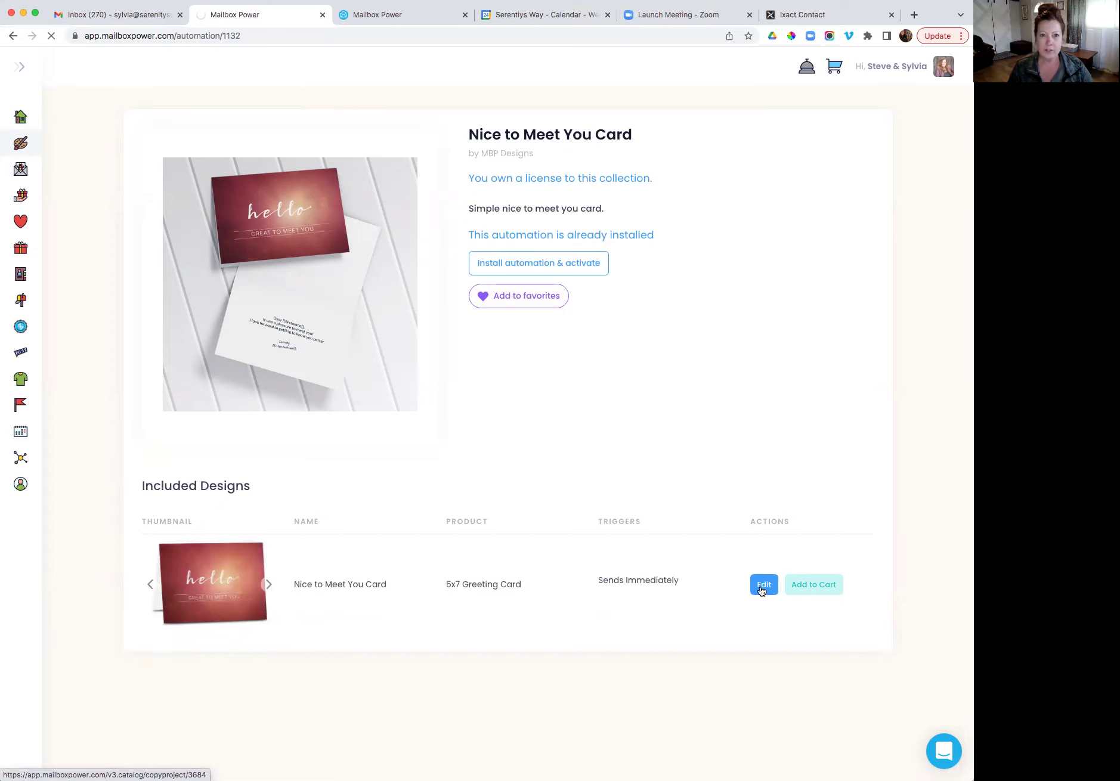
click(762, 584)
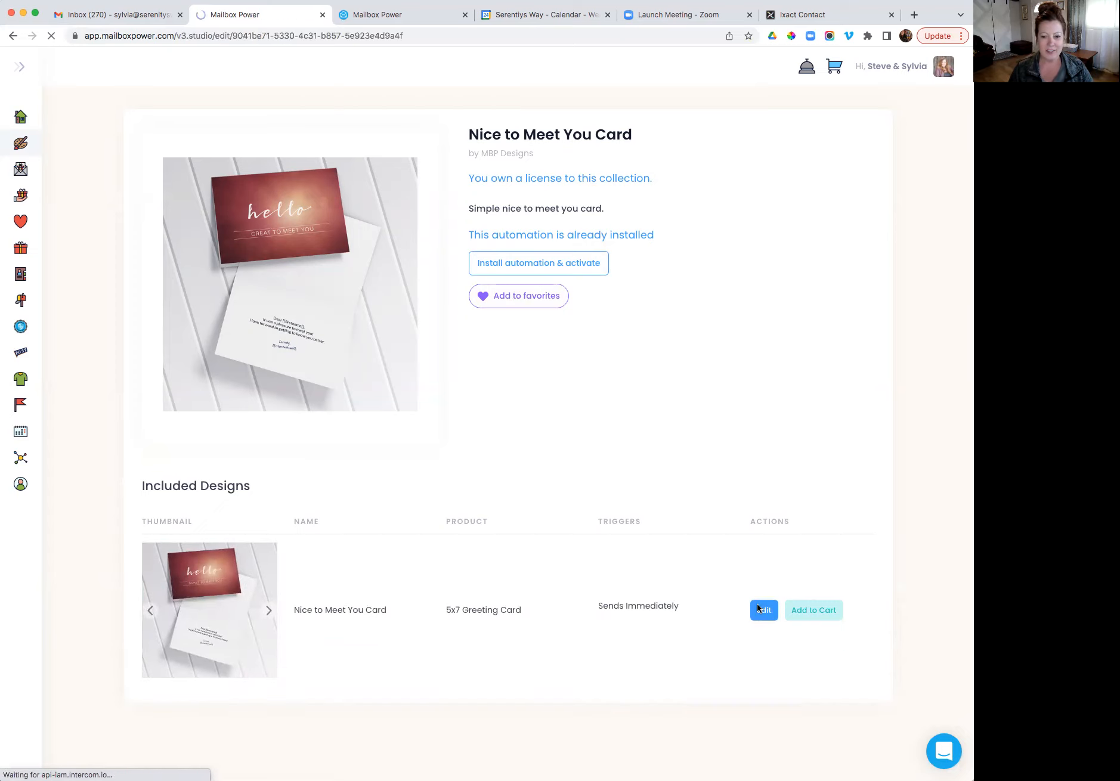
Switch the card editor from the hello FRONT to the blank INSIDE TOP panel.
click(763, 610)
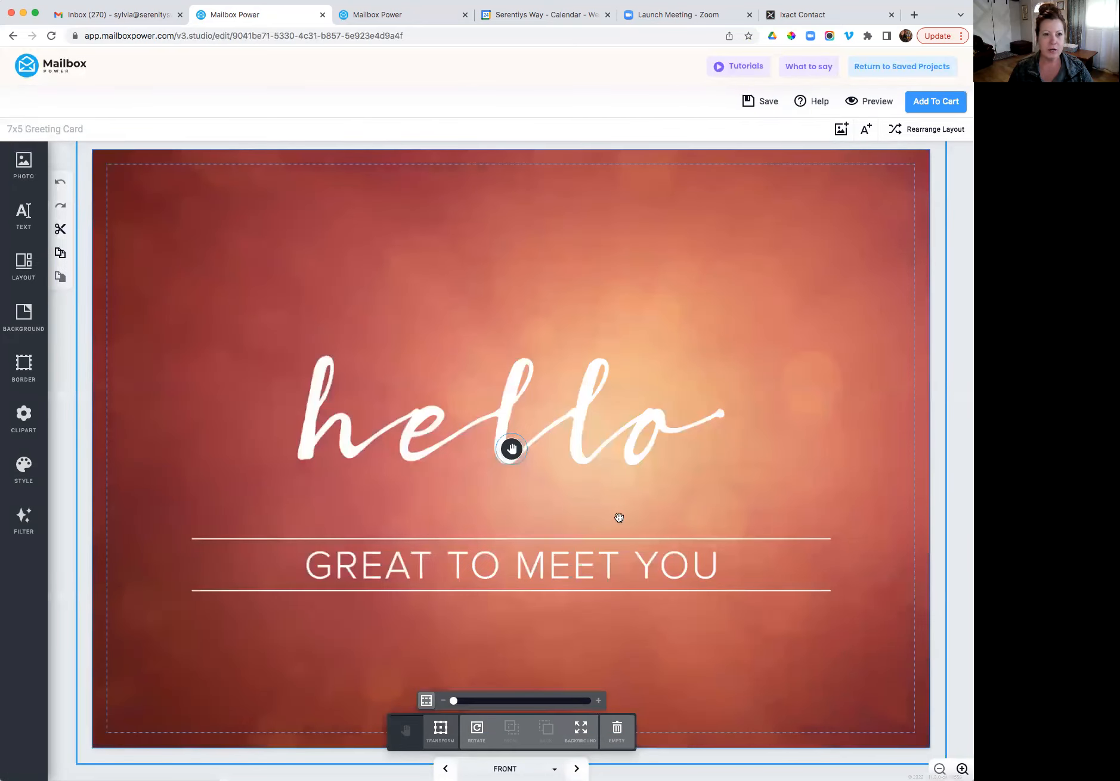
mouse_move(549, 617)
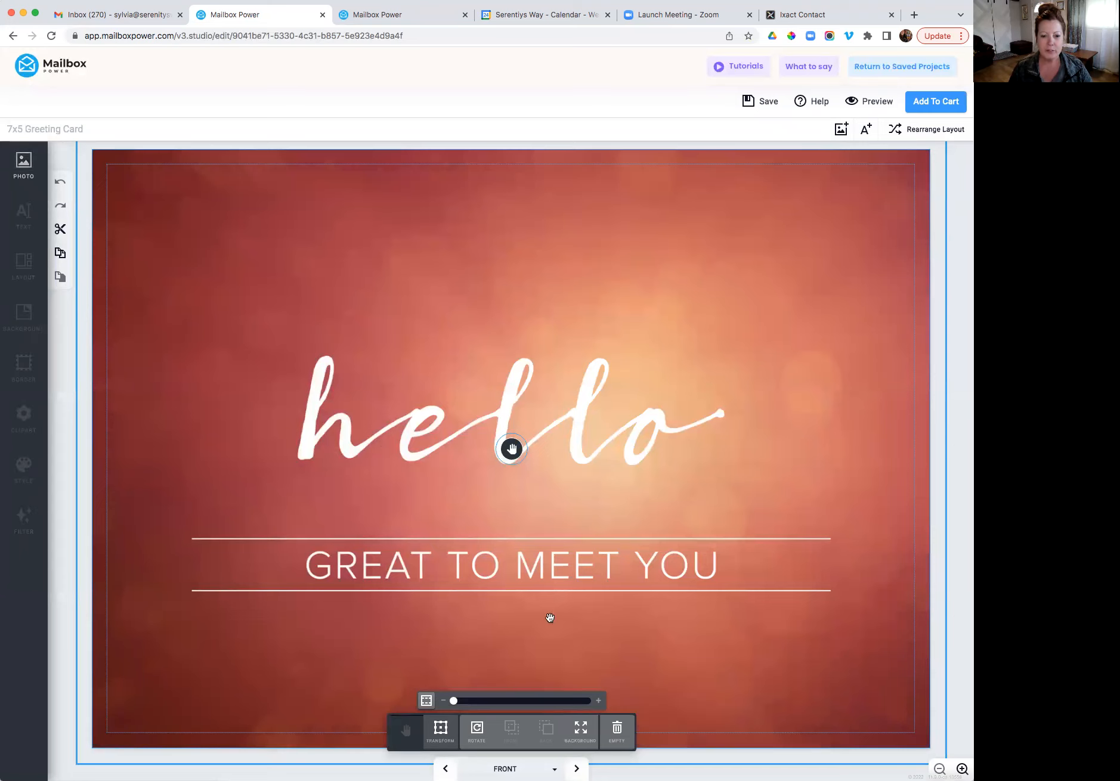
click(575, 770)
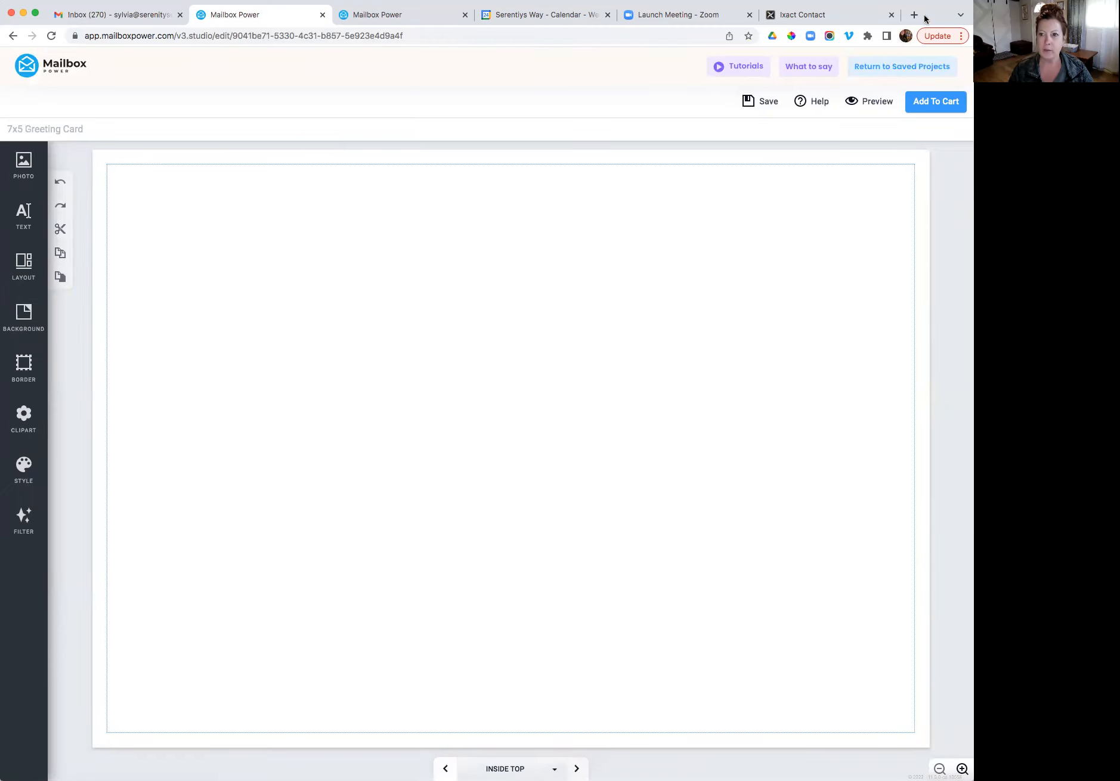
mouse_move(566, 752)
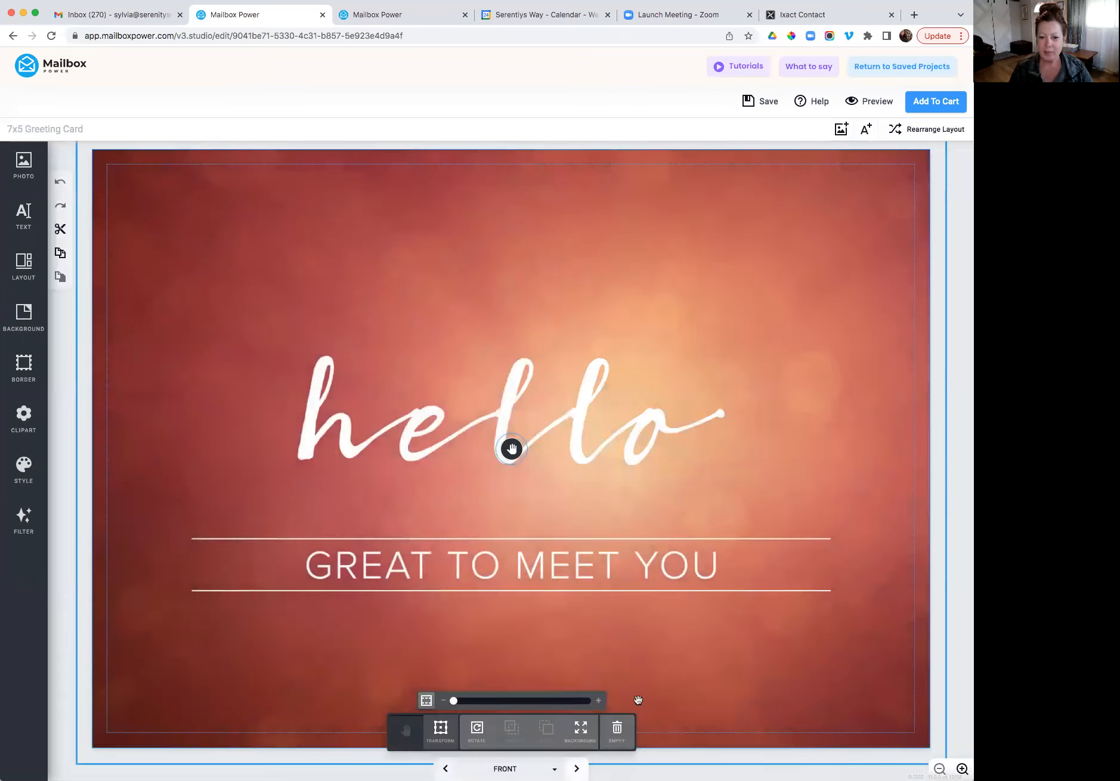
mouse_move(726, 682)
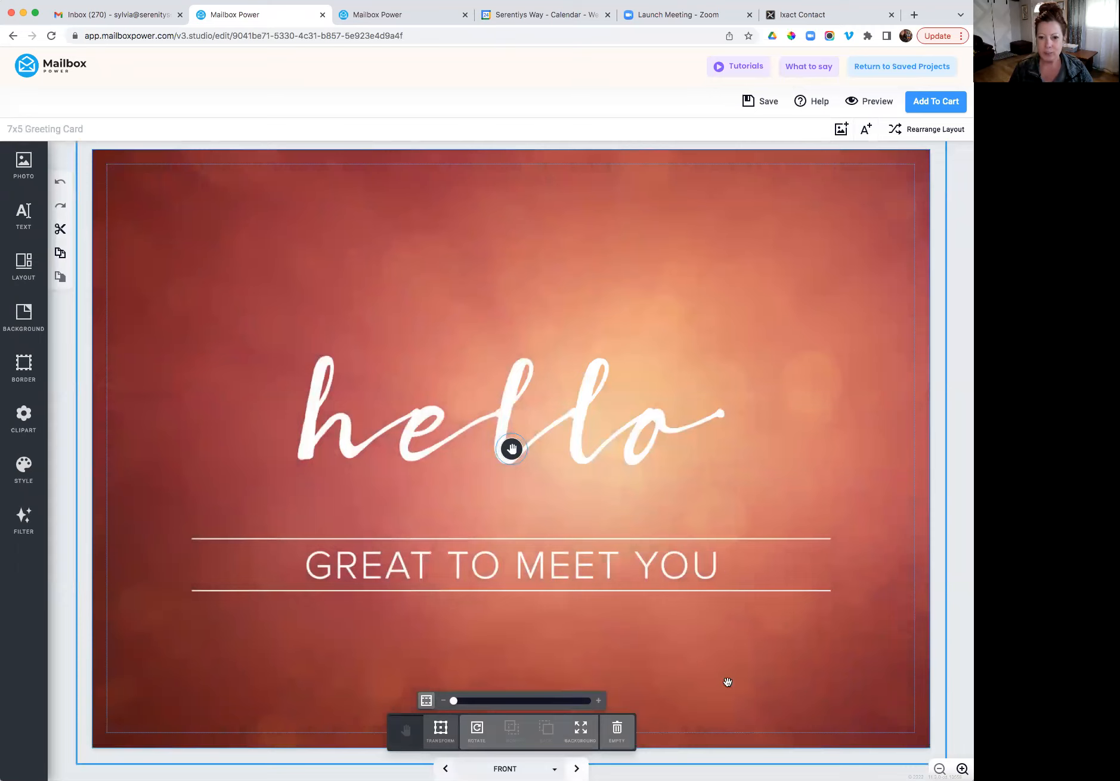
click(576, 769)
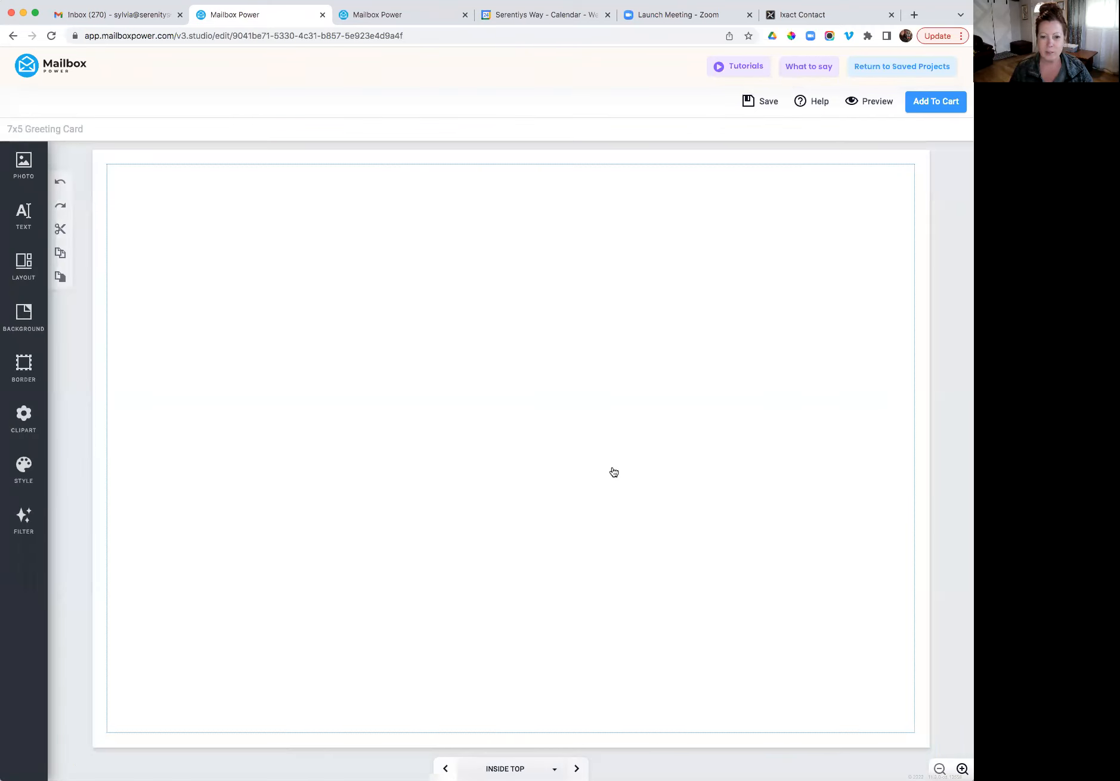
click(585, 478)
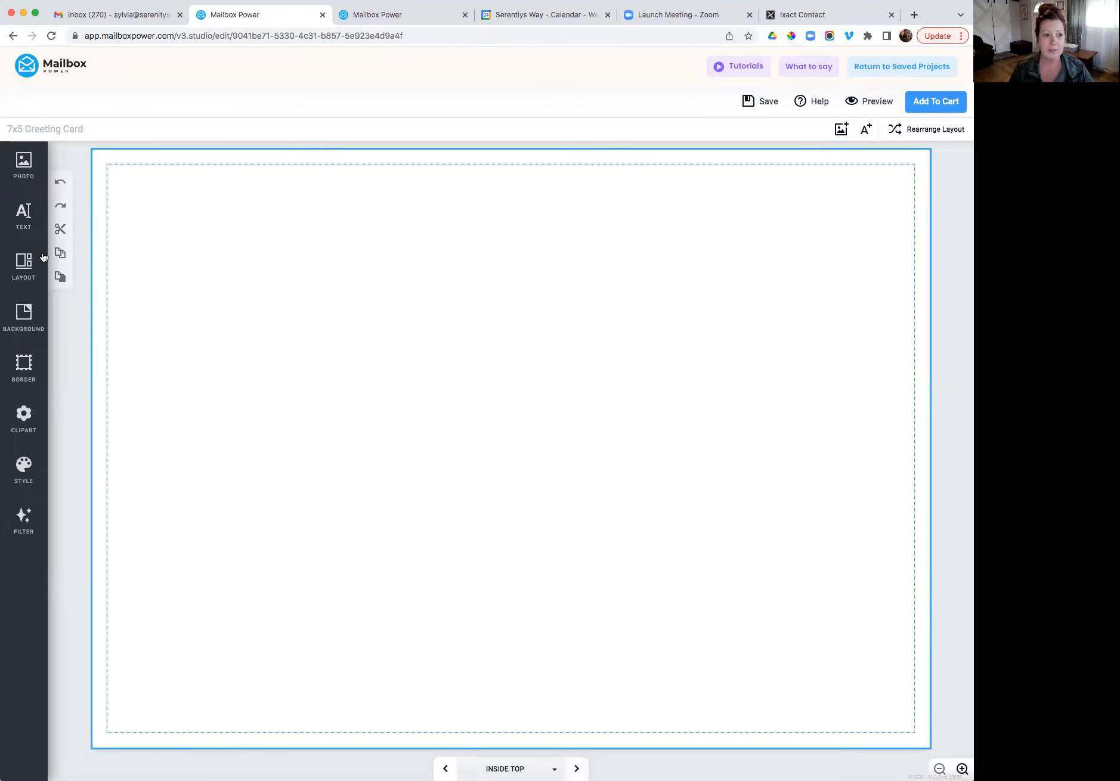
Apply the dark purple damask pattern from Designer's Picks as the inside top background.
click(24, 318)
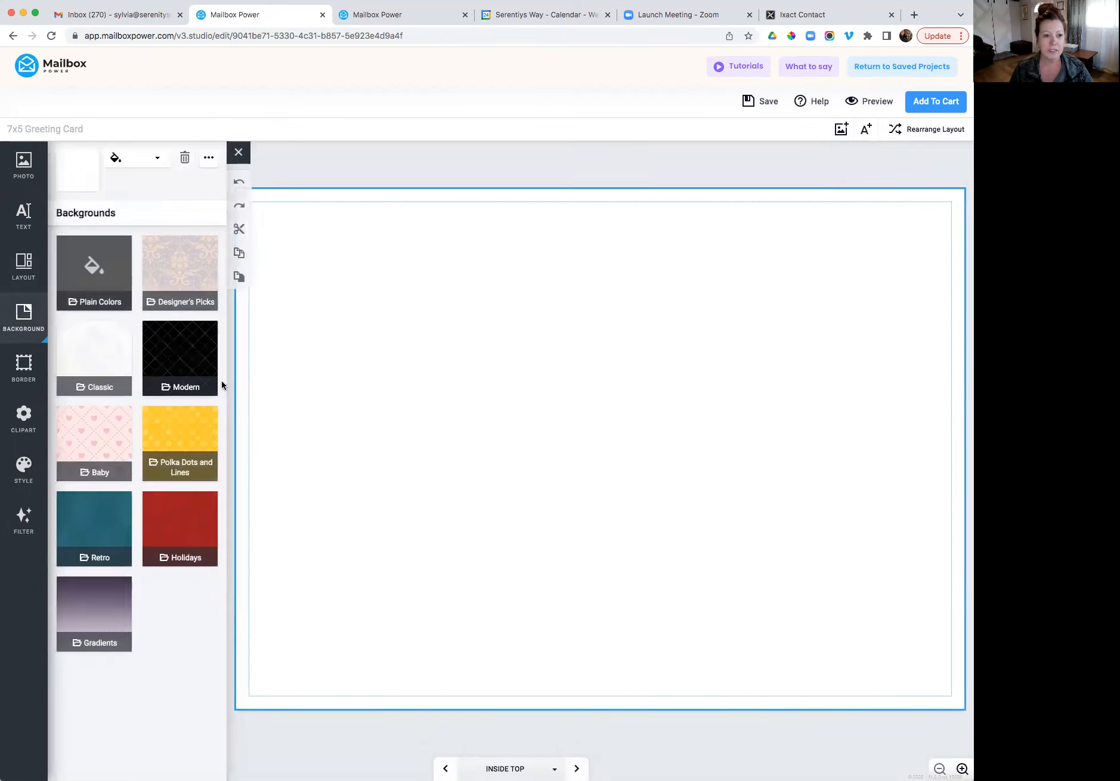
click(179, 272)
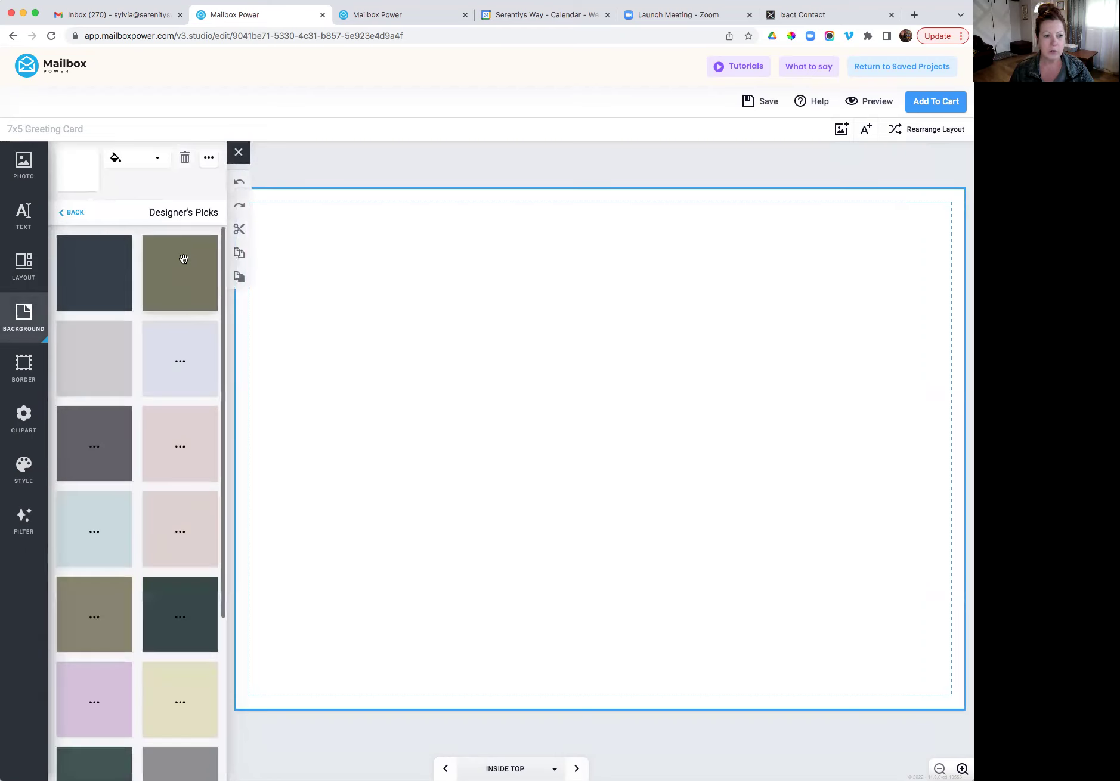
scroll(down, 3)
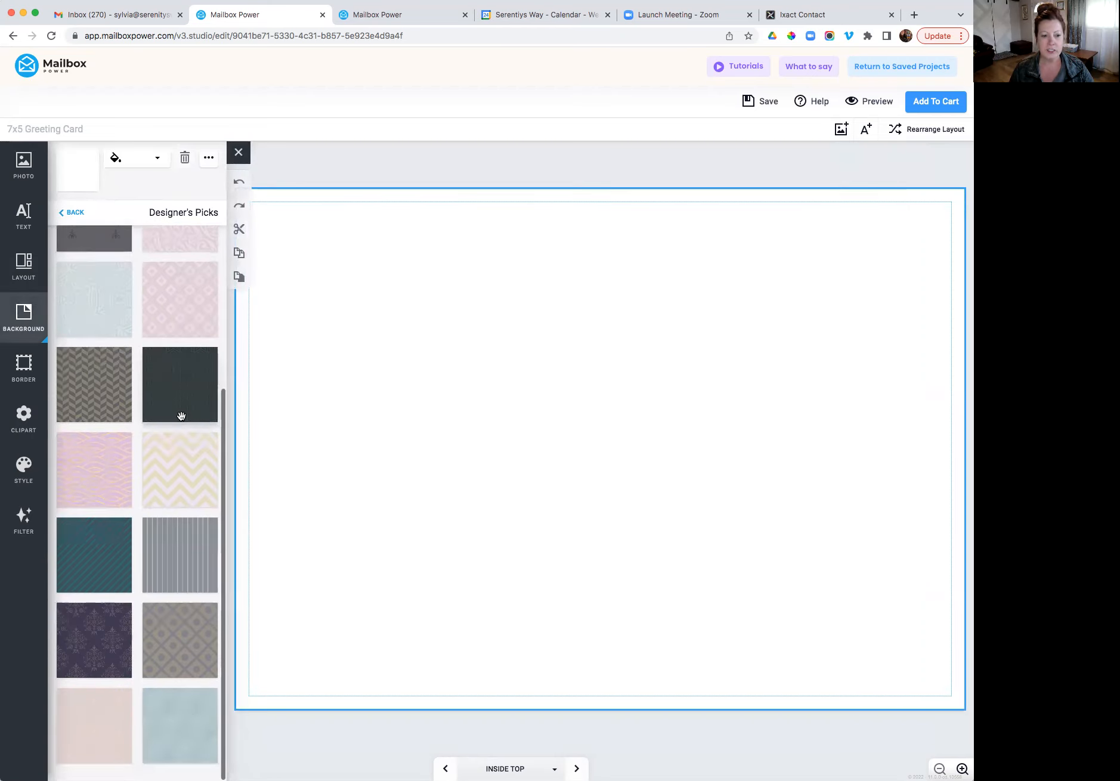
click(94, 639)
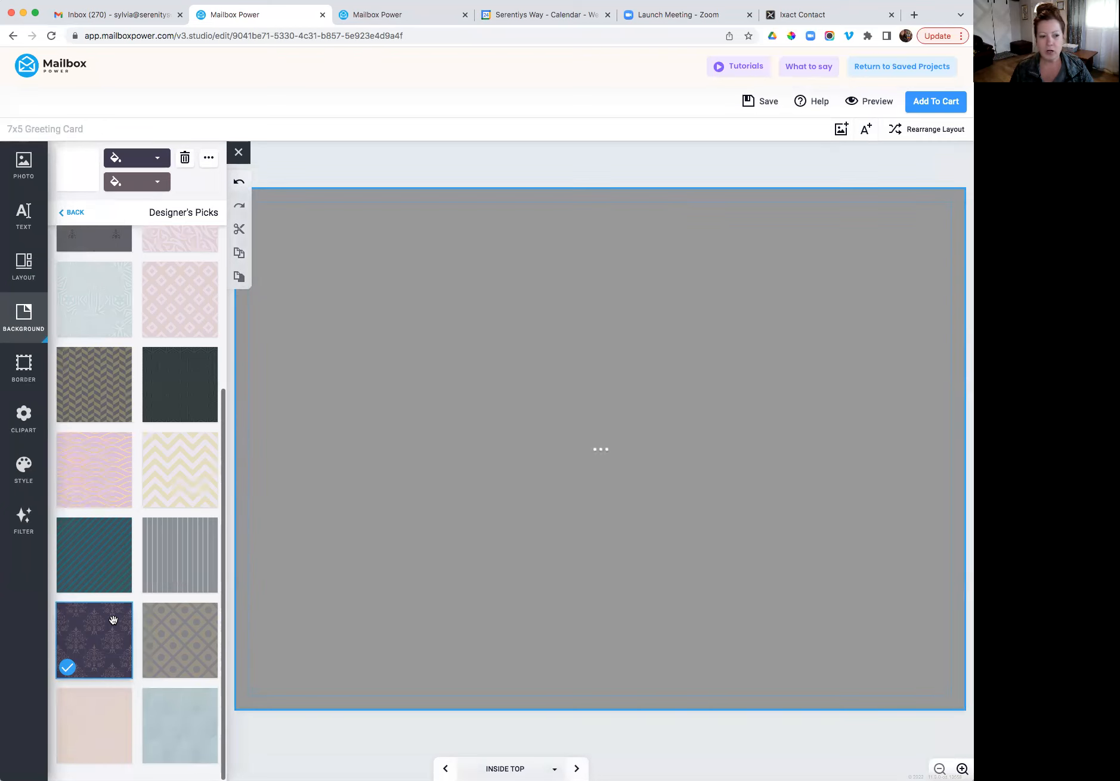
click(93, 640)
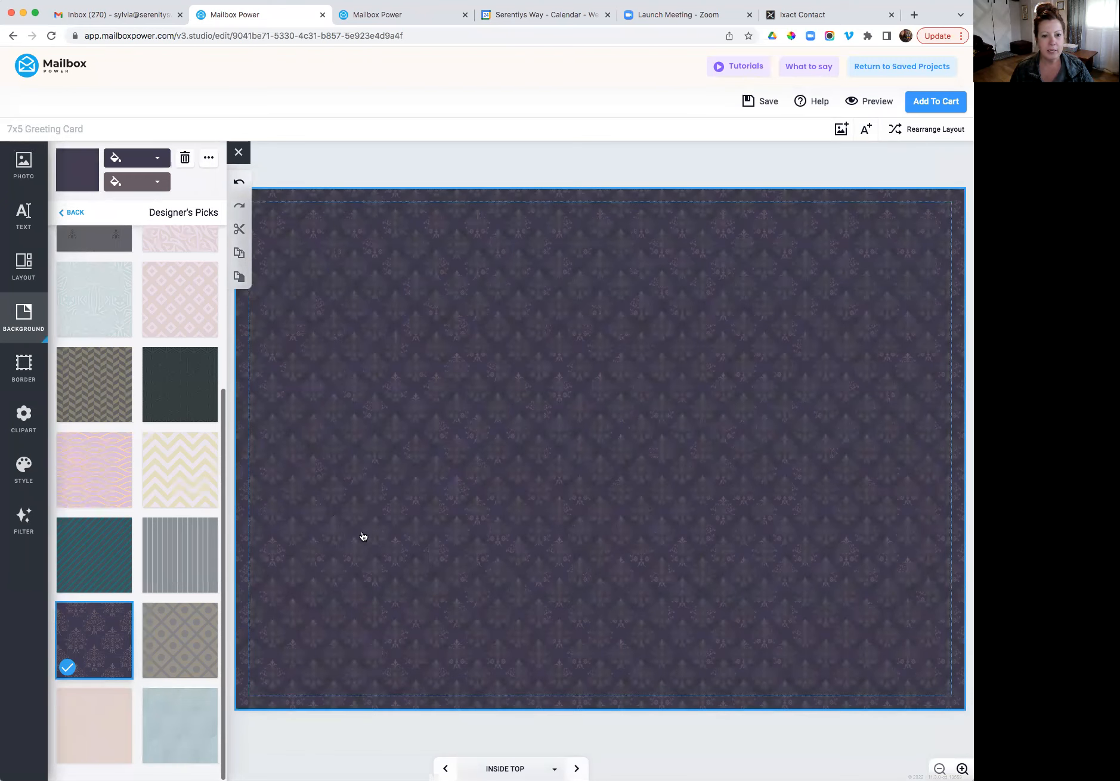
mouse_move(574, 616)
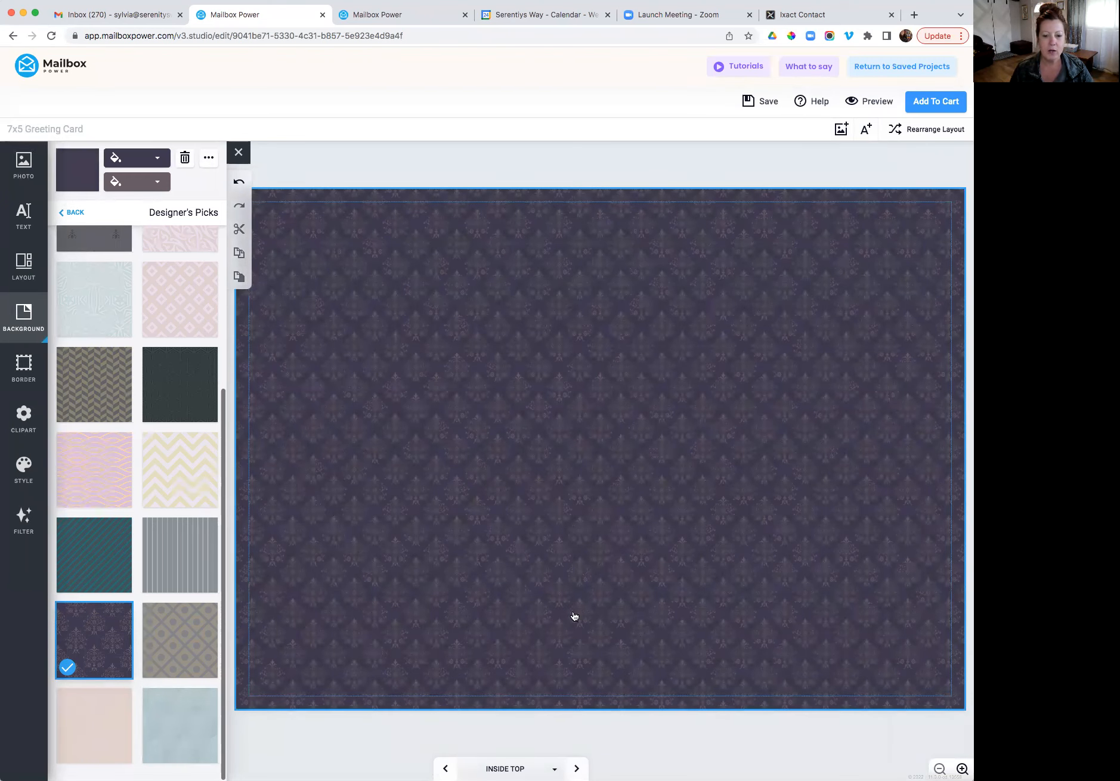
click(576, 769)
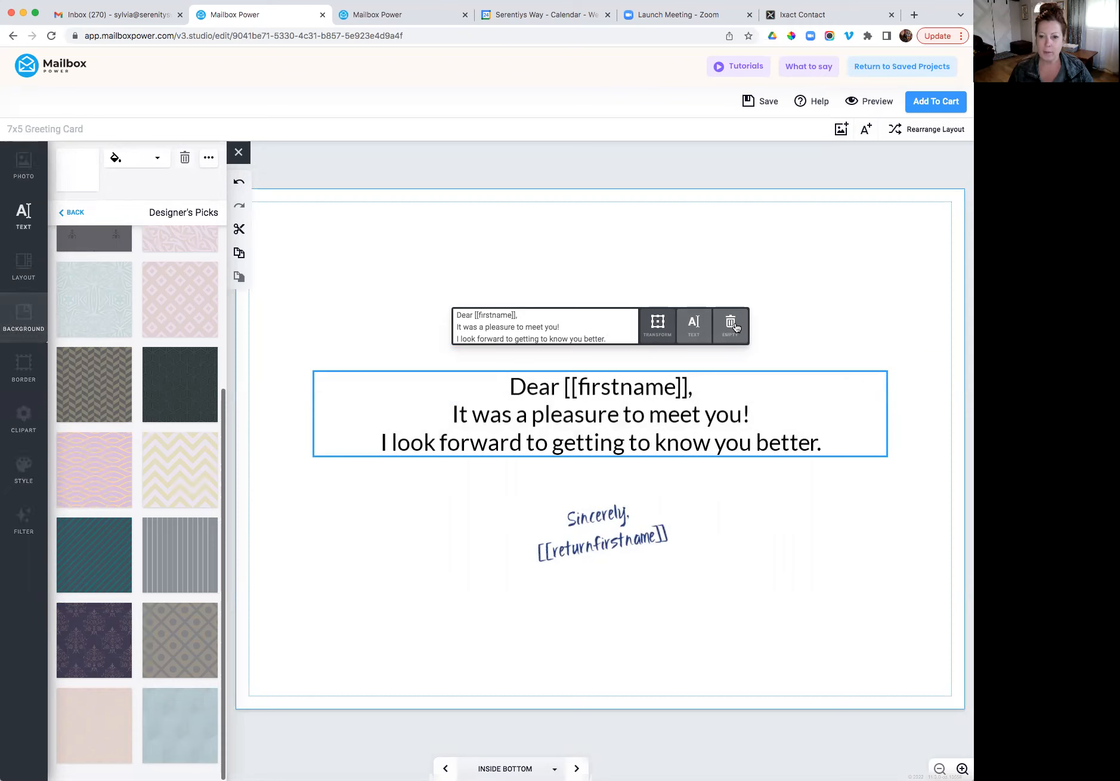
Delete the Dear [[firstname]] greeting and the sign-off text banner from the inside bottom.
click(730, 321)
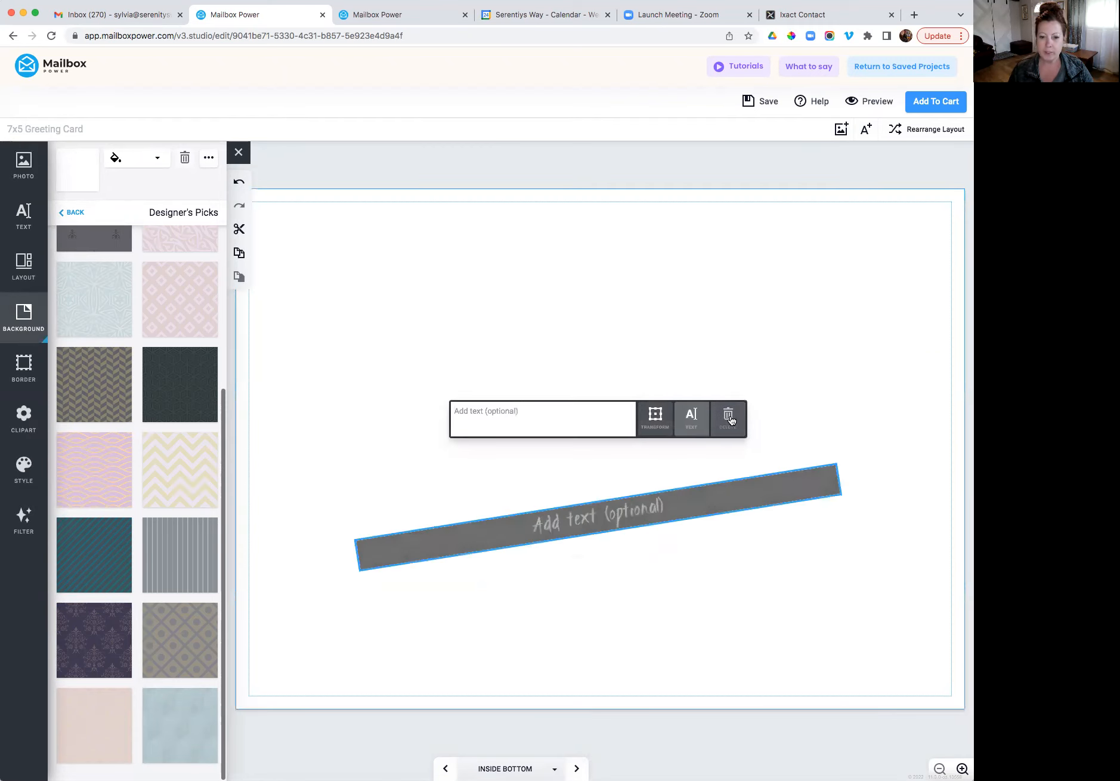
click(726, 416)
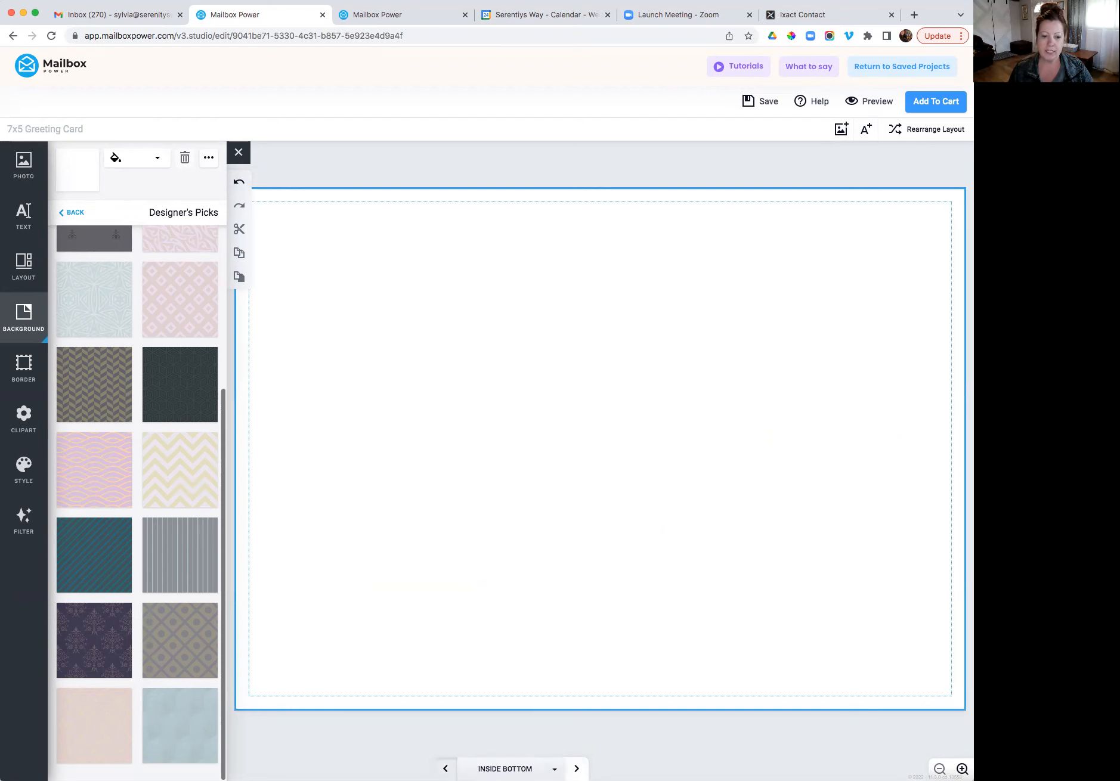
click(94, 640)
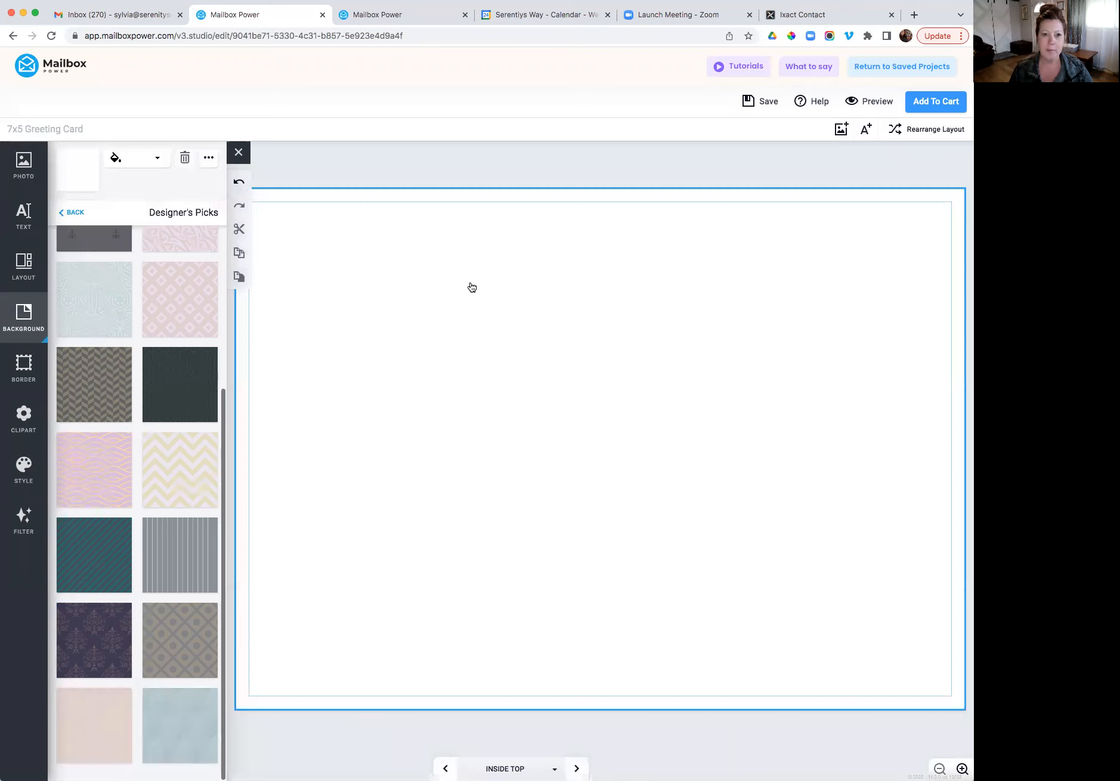
click(575, 769)
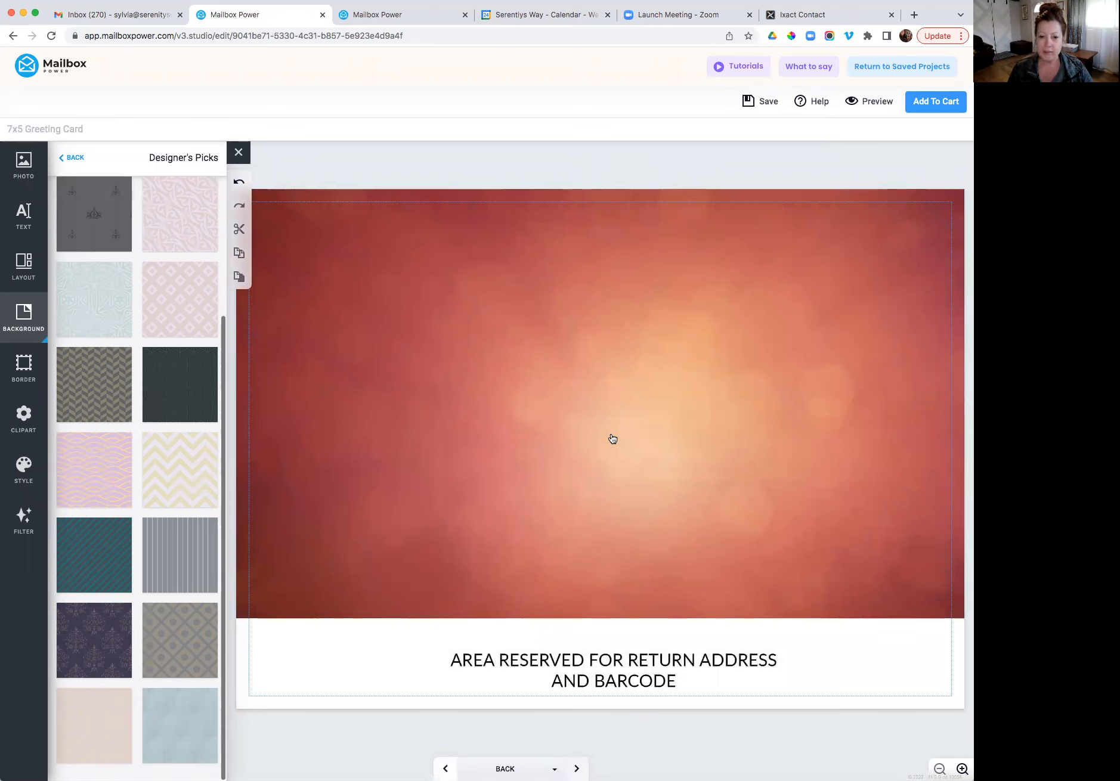
Delete the back page's red background photo and insert an empty photo placeholder.
click(612, 438)
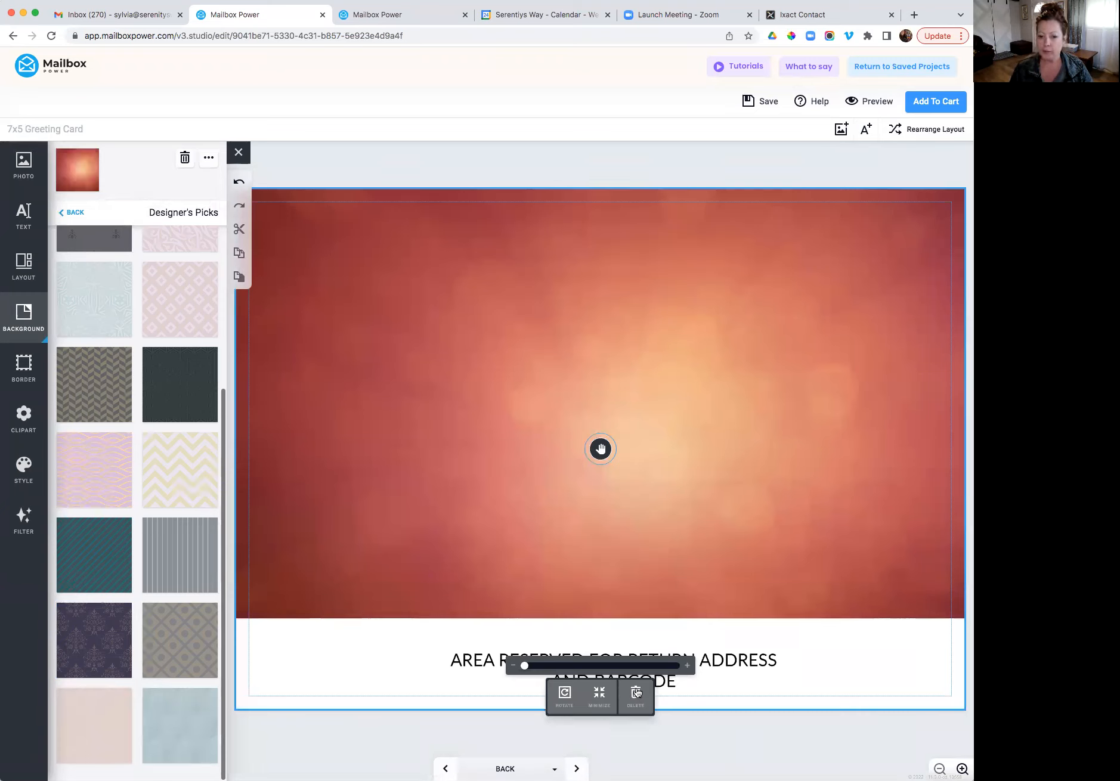
click(635, 692)
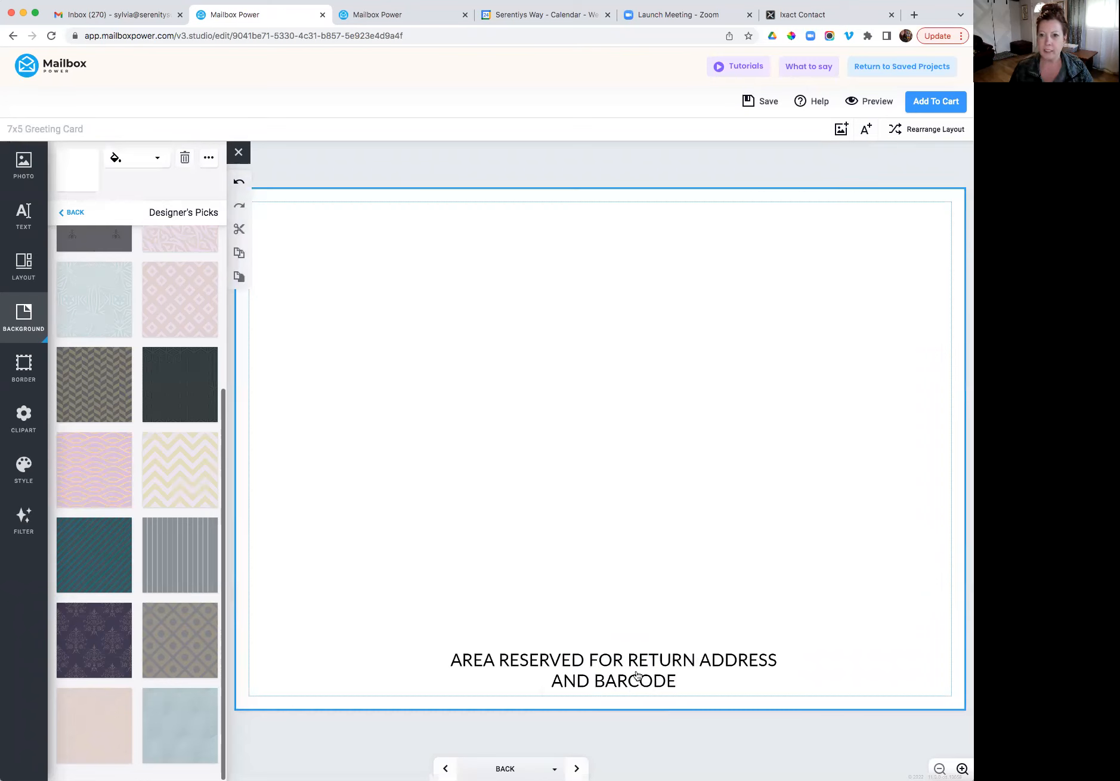
click(840, 130)
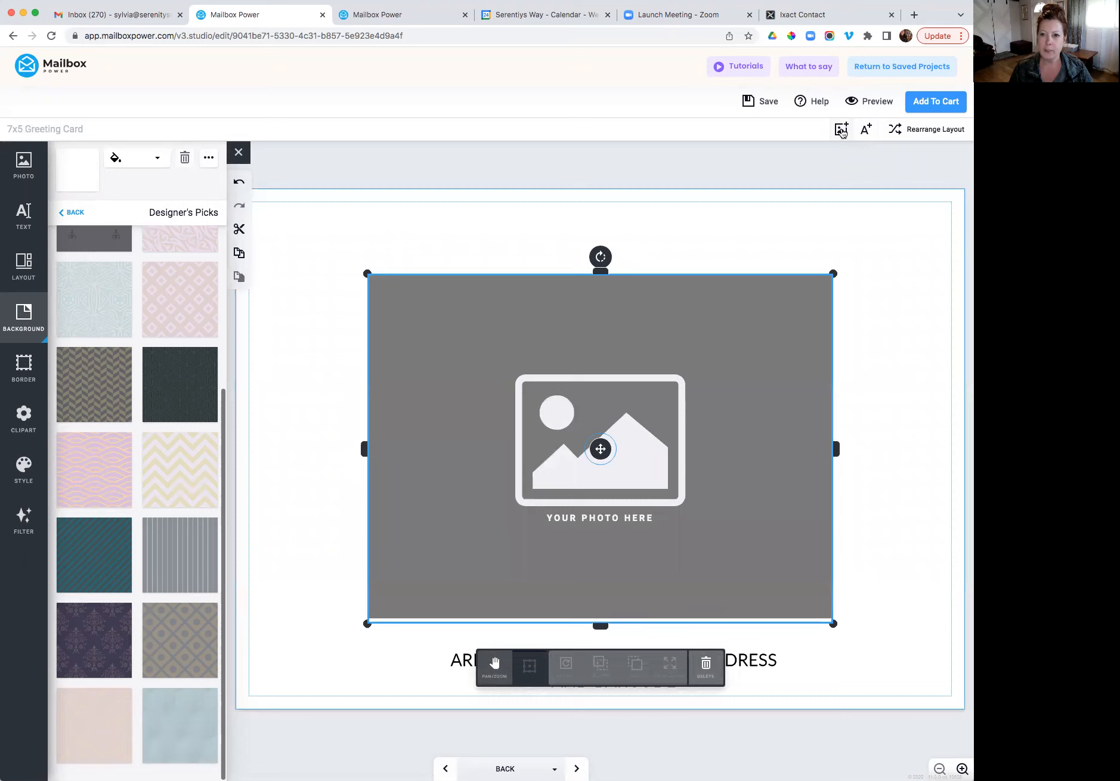
mouse_move(783, 251)
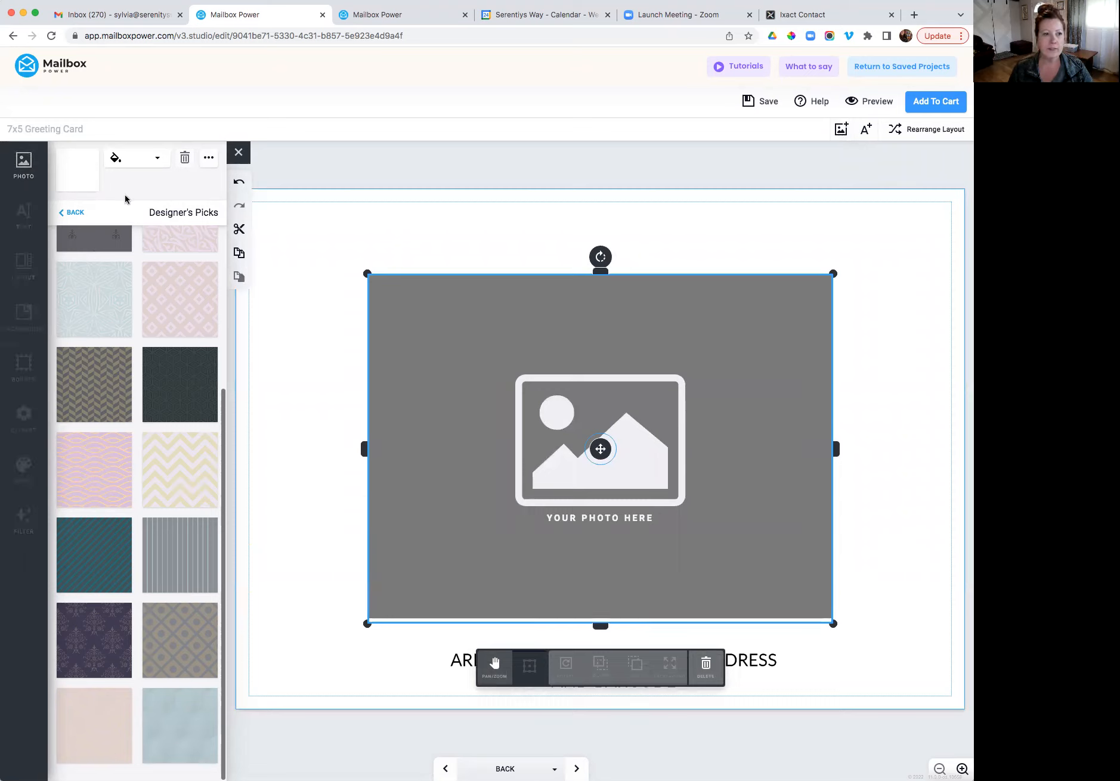
Upload the logo screenshot from the computer into the back's photo placeholder.
click(24, 164)
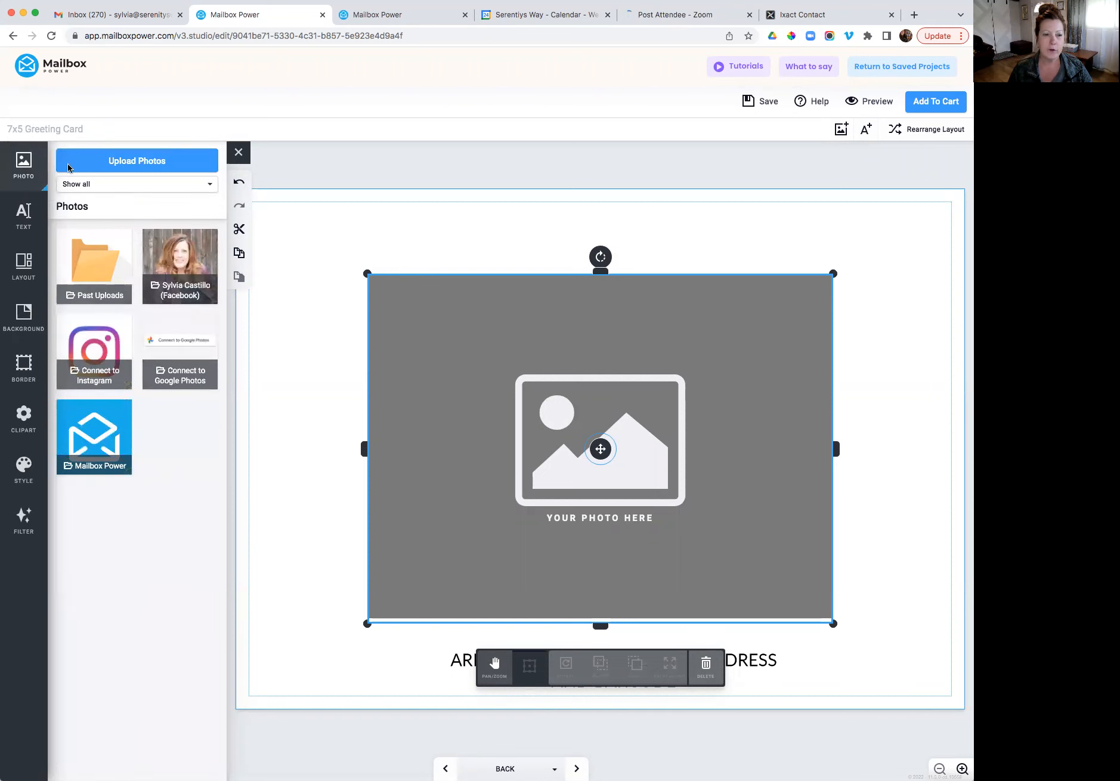
click(137, 160)
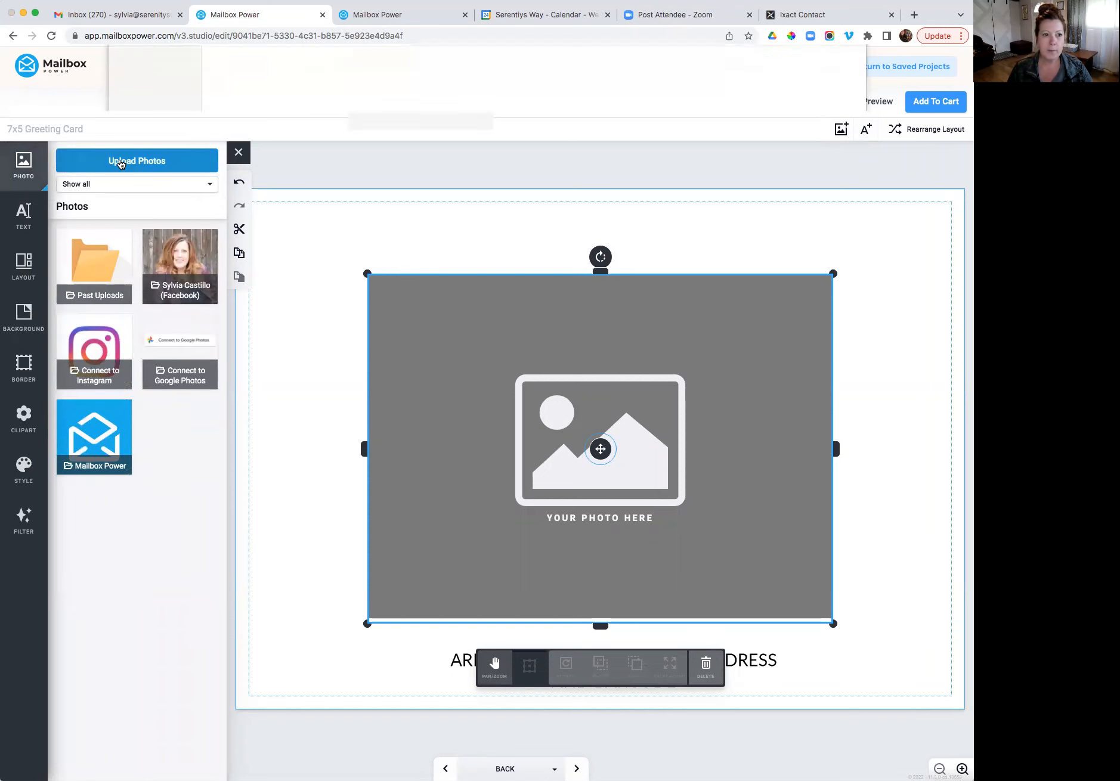
click(136, 160)
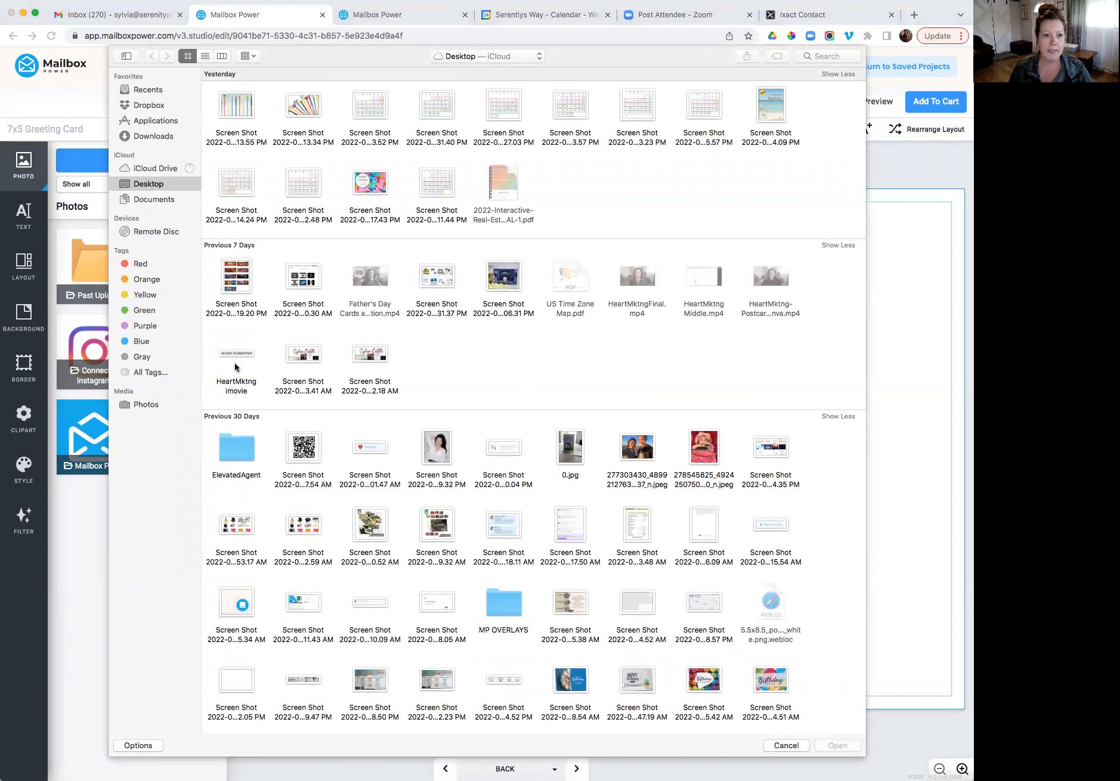
click(302, 353)
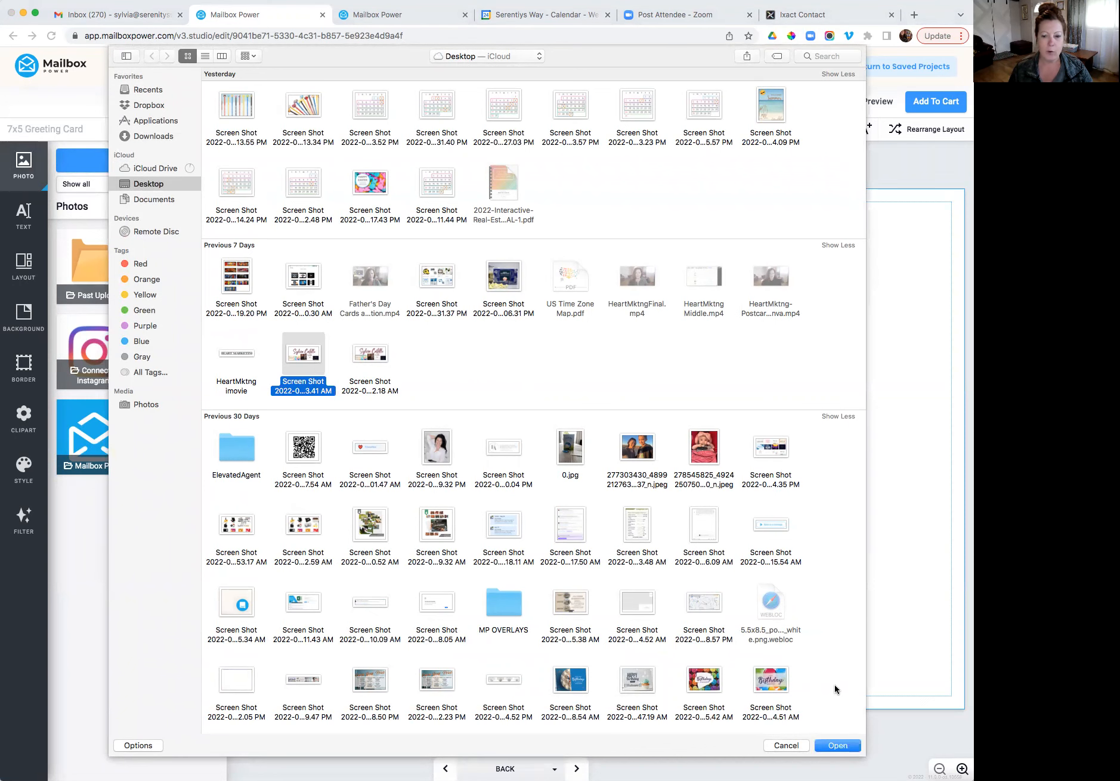
click(837, 745)
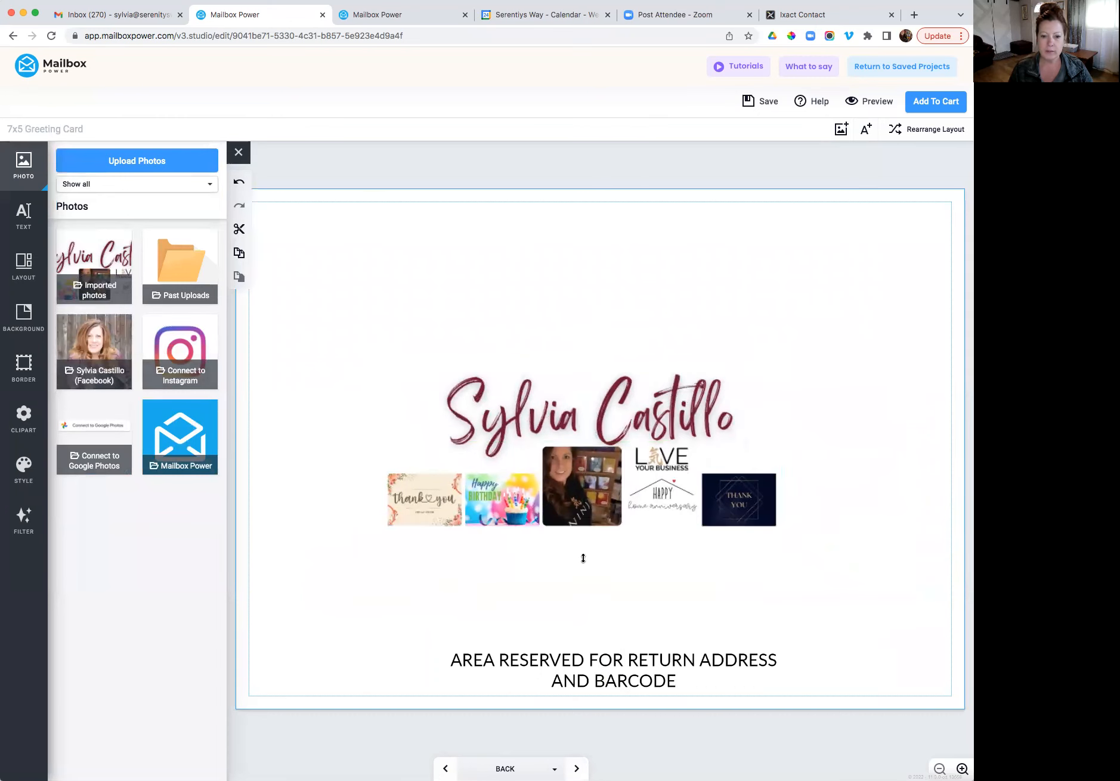
Move the logo down above the return address, save, and return to Saved Projects.
click(581, 442)
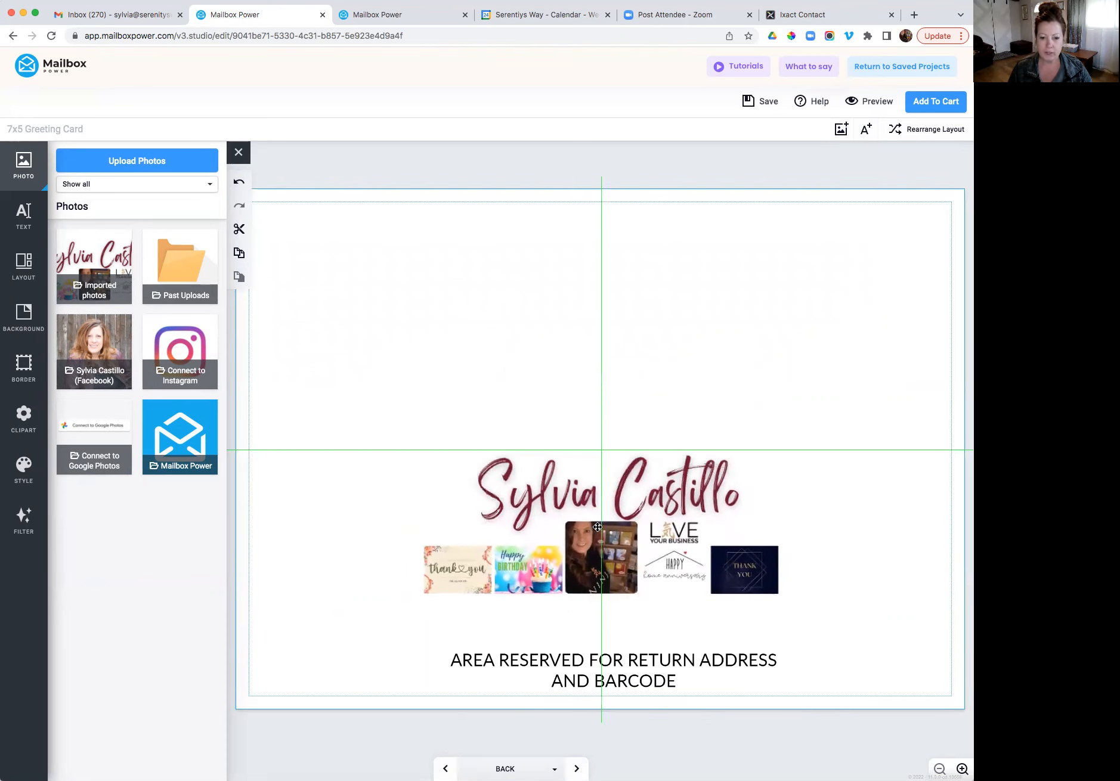
click(598, 527)
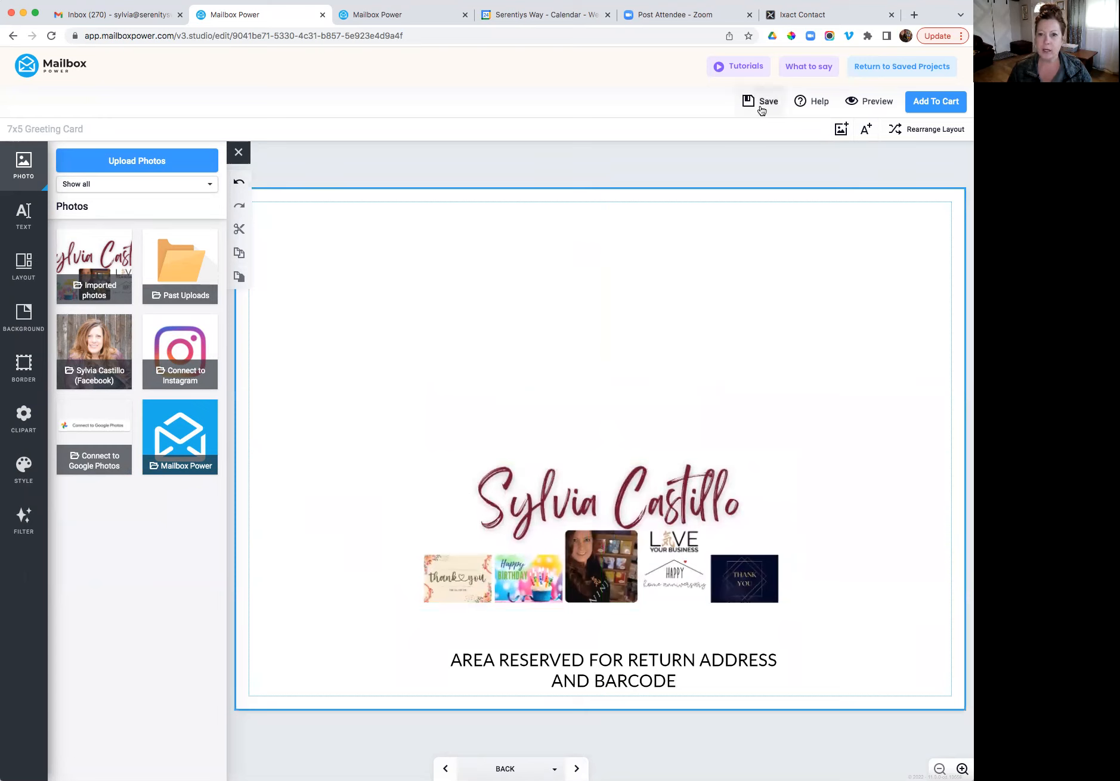
click(761, 102)
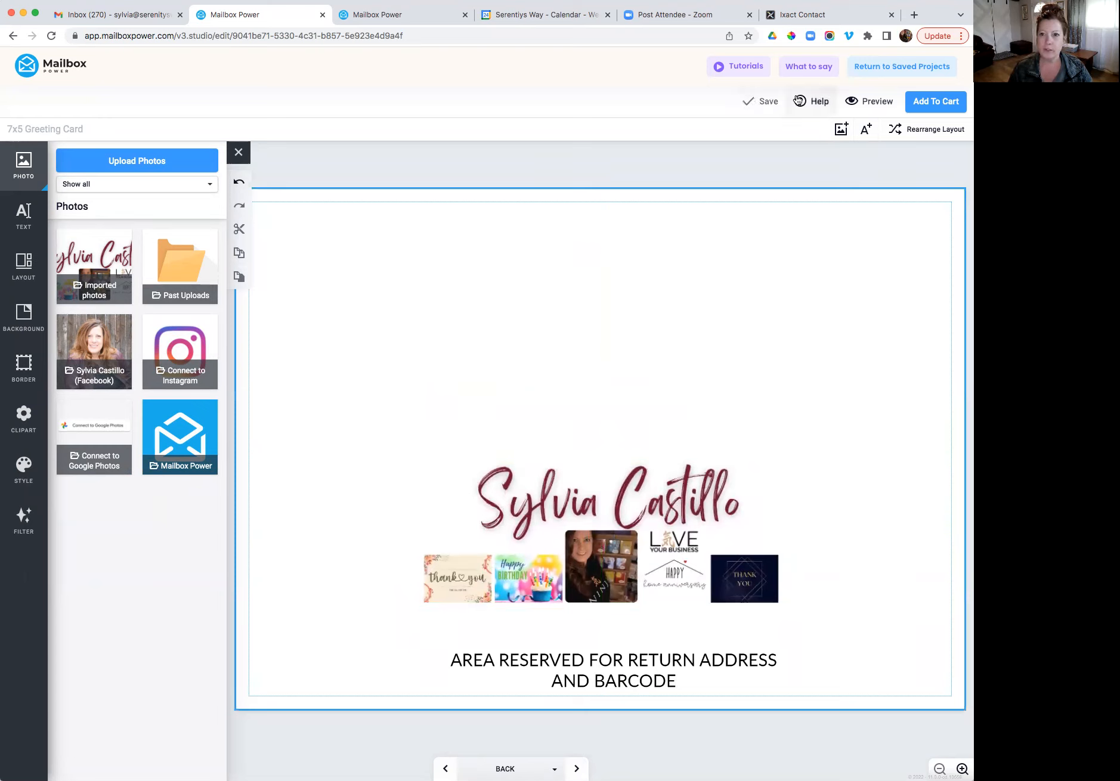
click(901, 66)
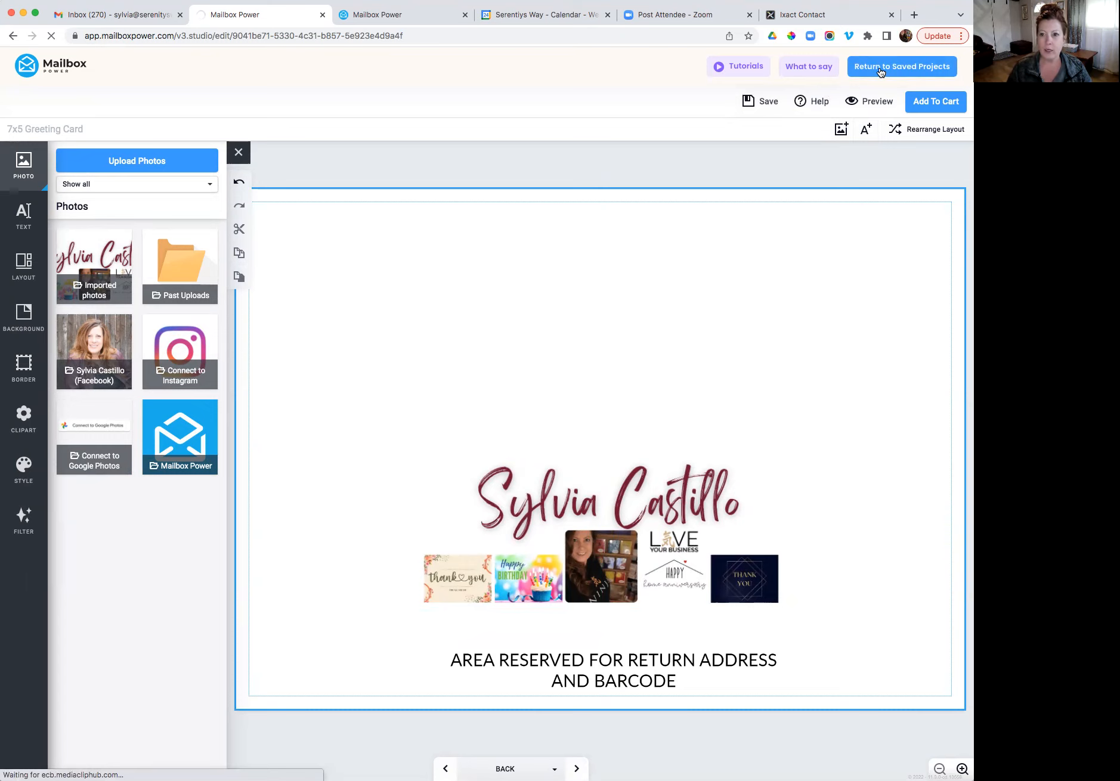
click(900, 66)
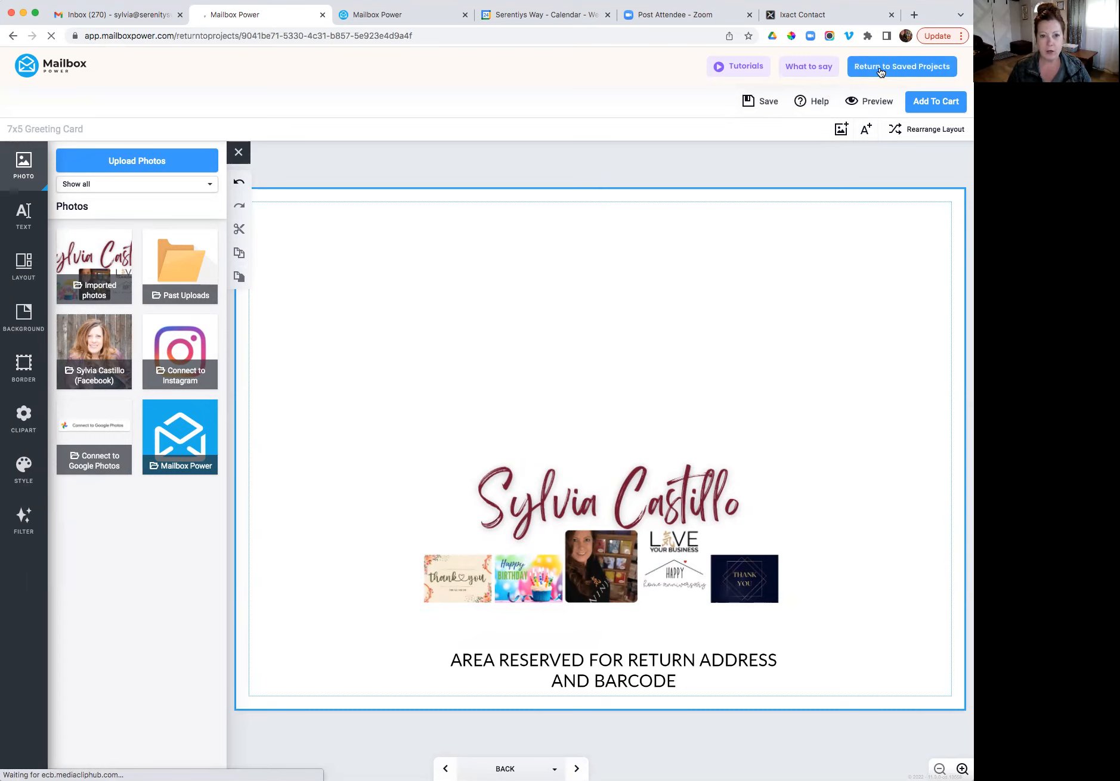
Search projects for 'thank', select the Thank You cards and Copy of Nice to Meet You Card for the cart.
click(900, 66)
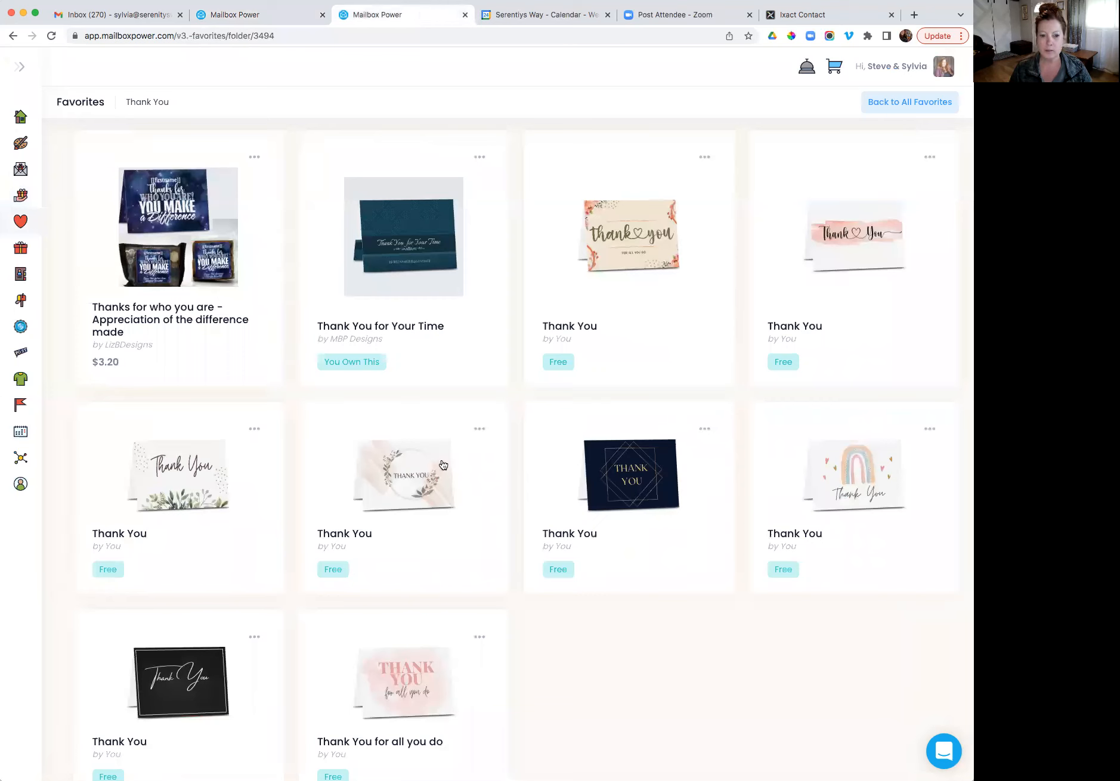
mouse_move(716, 262)
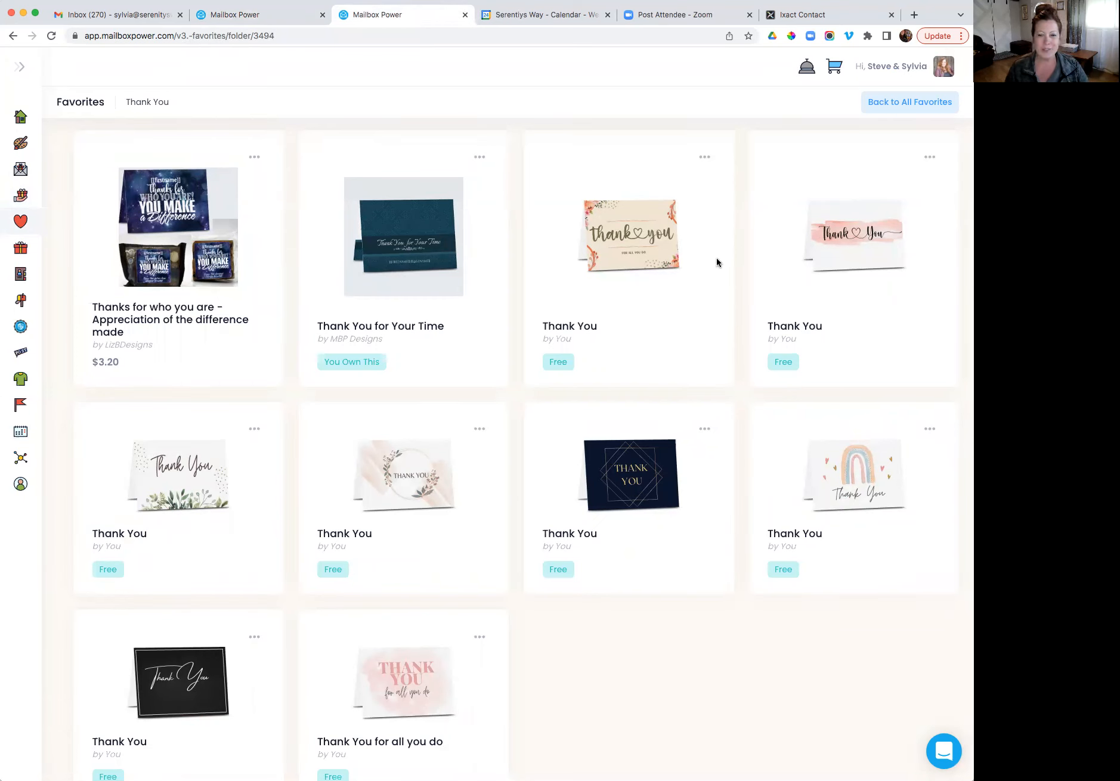
mouse_move(556, 528)
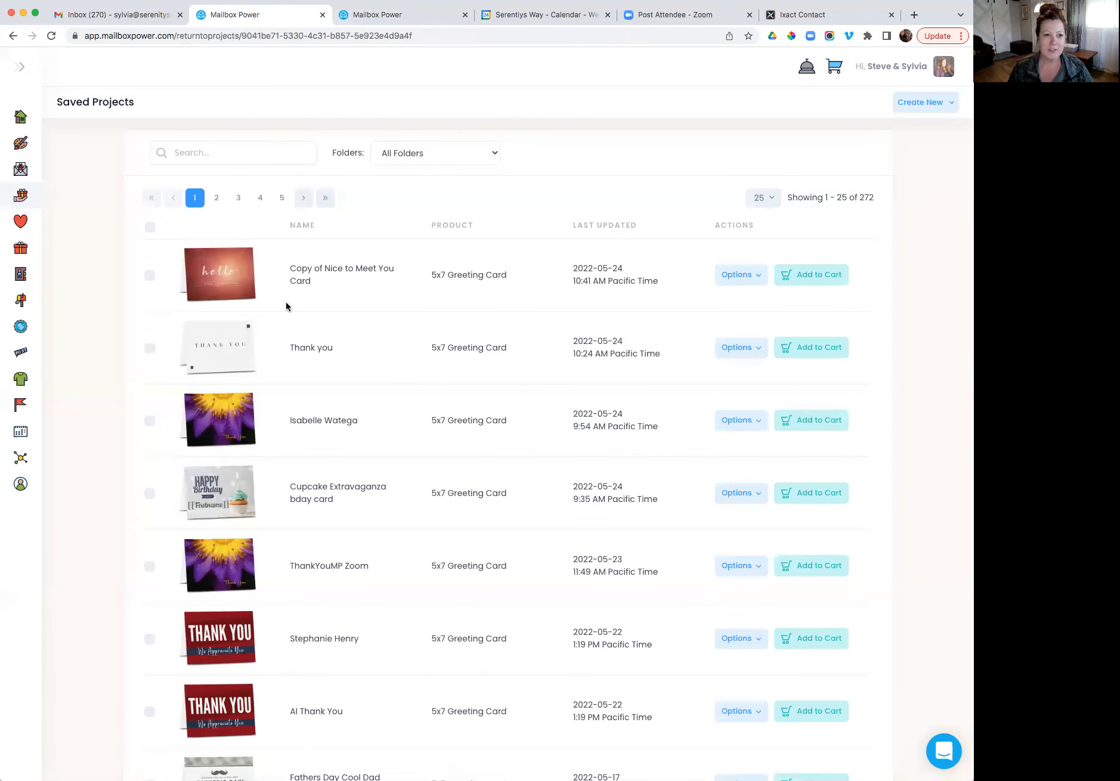
click(232, 152)
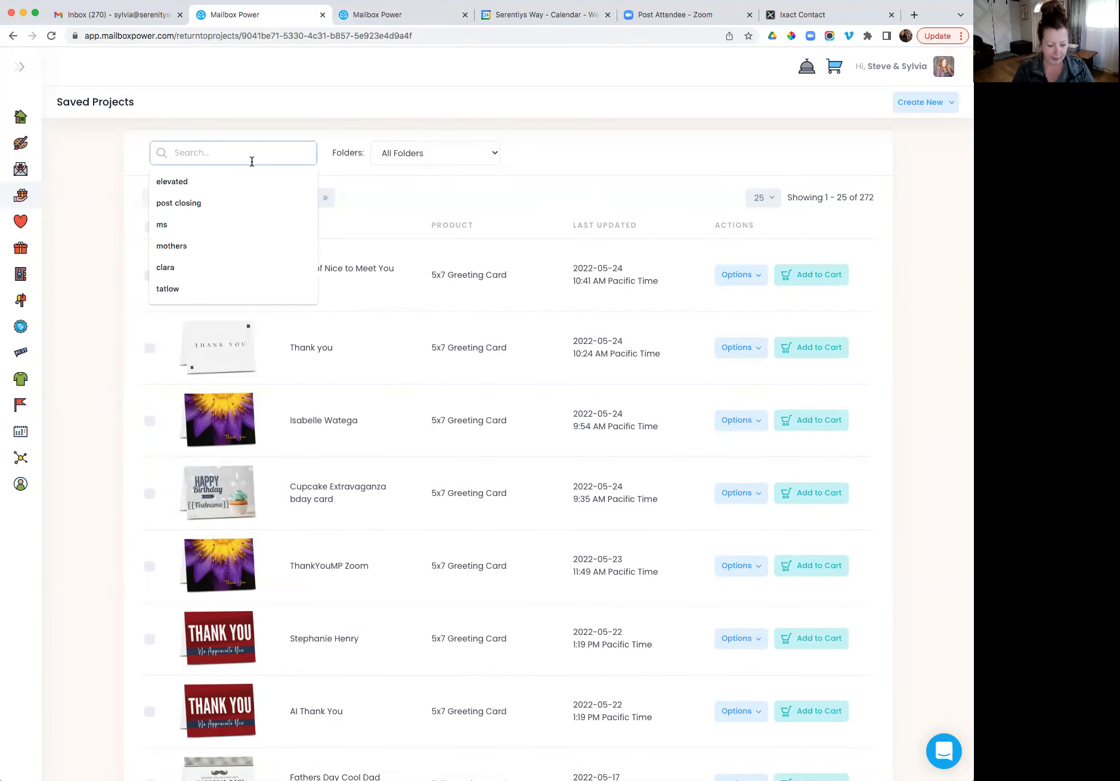
text(thank)
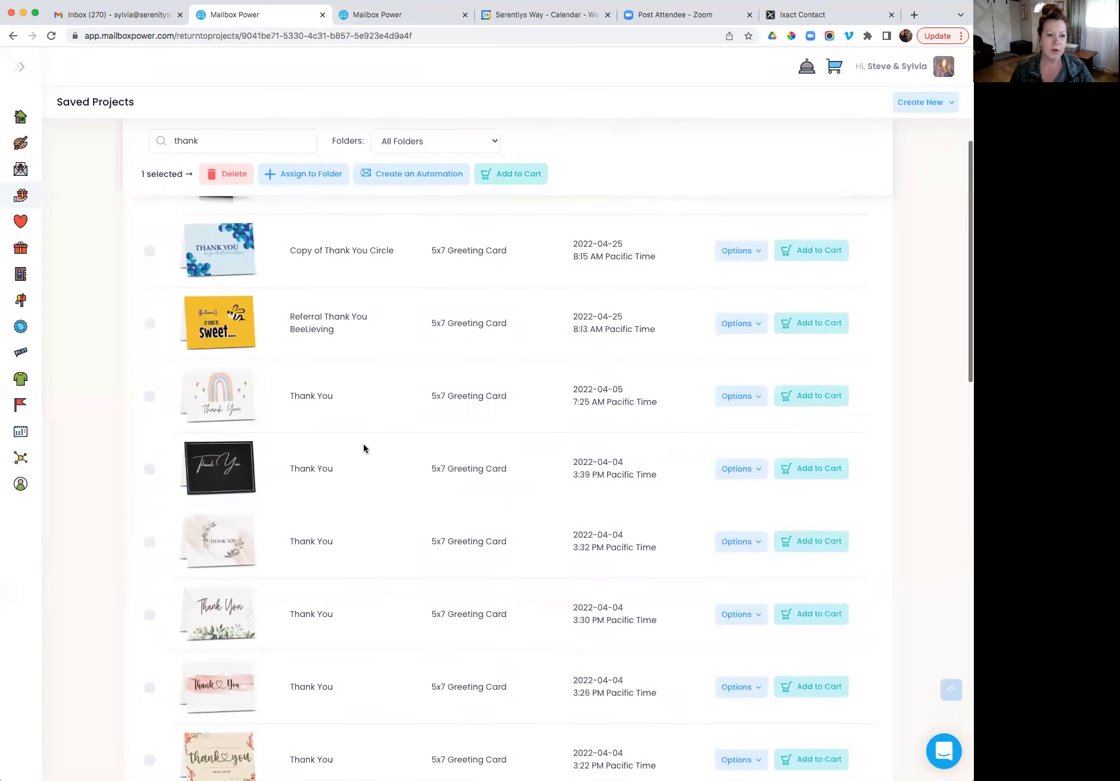
scroll(down, 3)
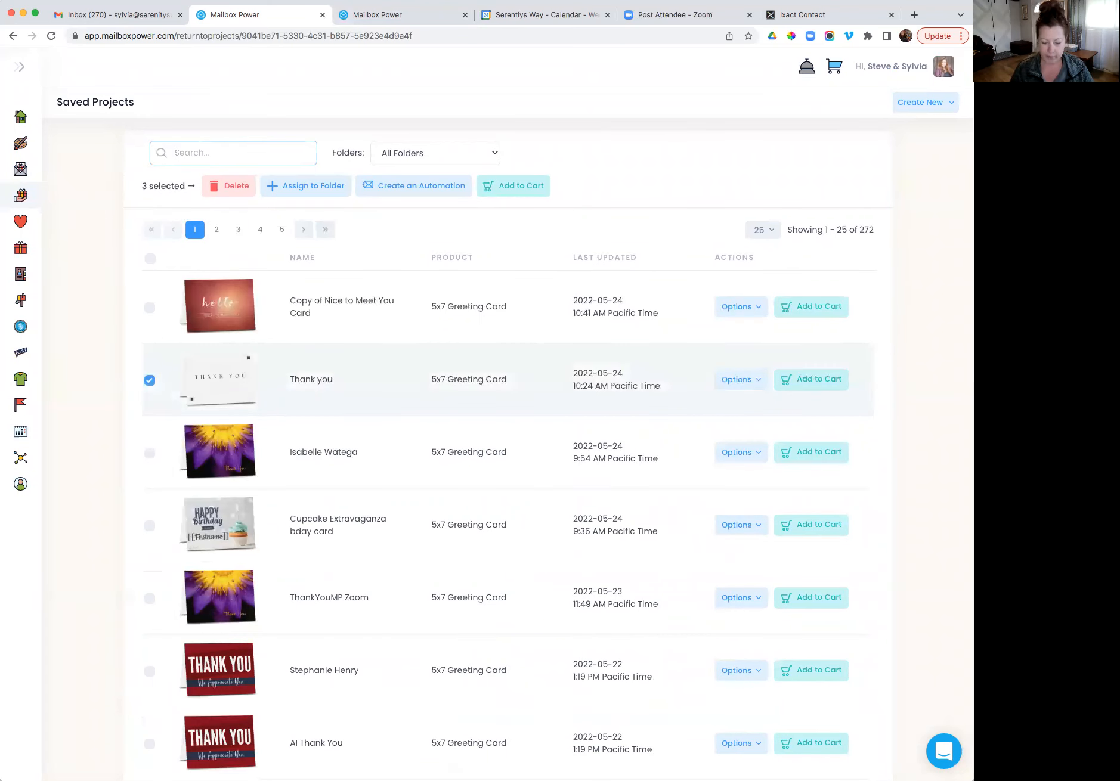
click(149, 307)
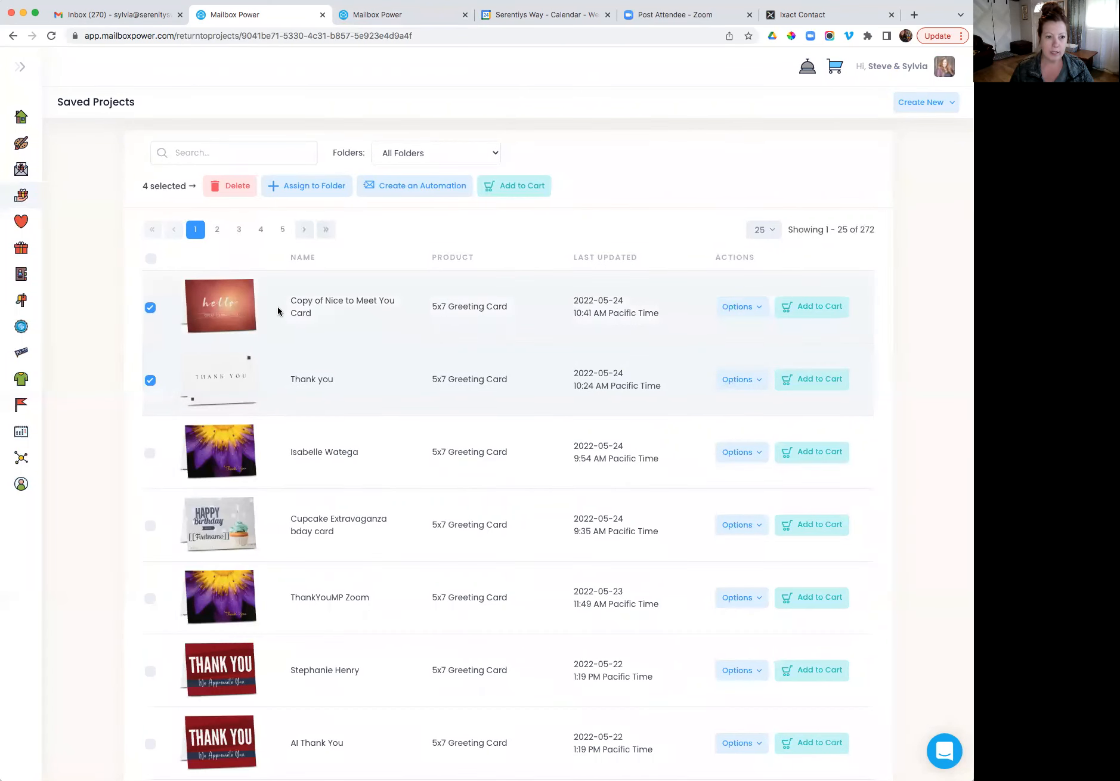
scroll(down, 3)
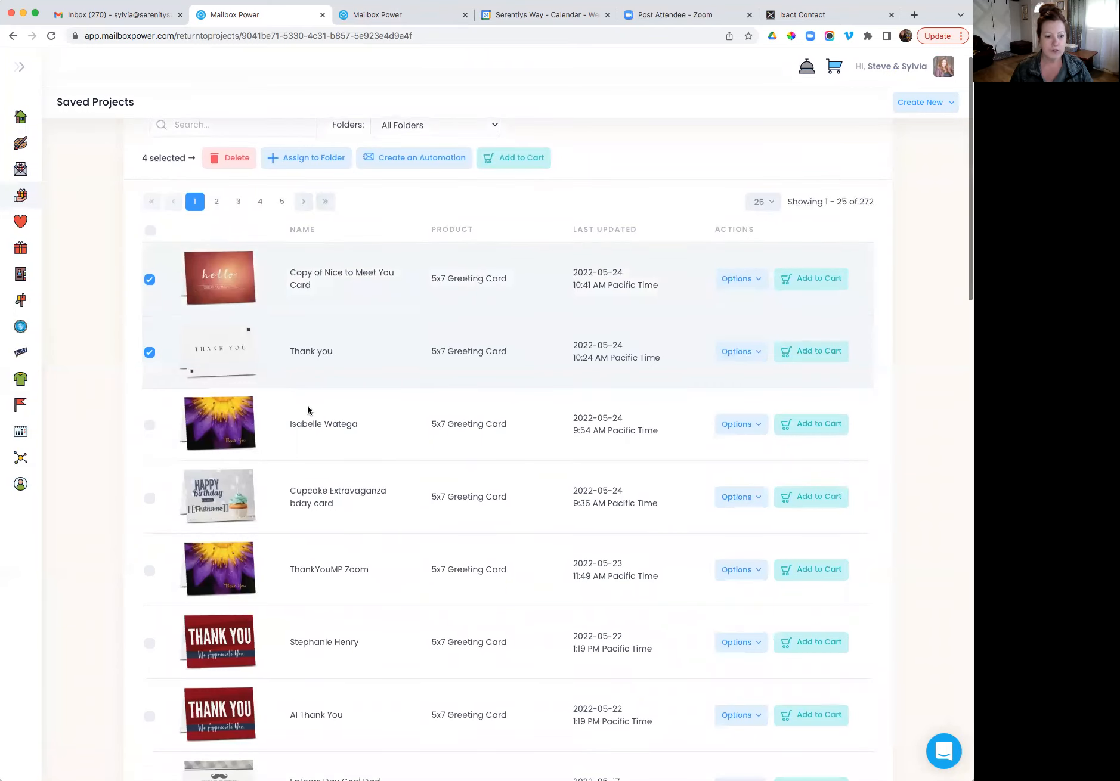
scroll(down, 3)
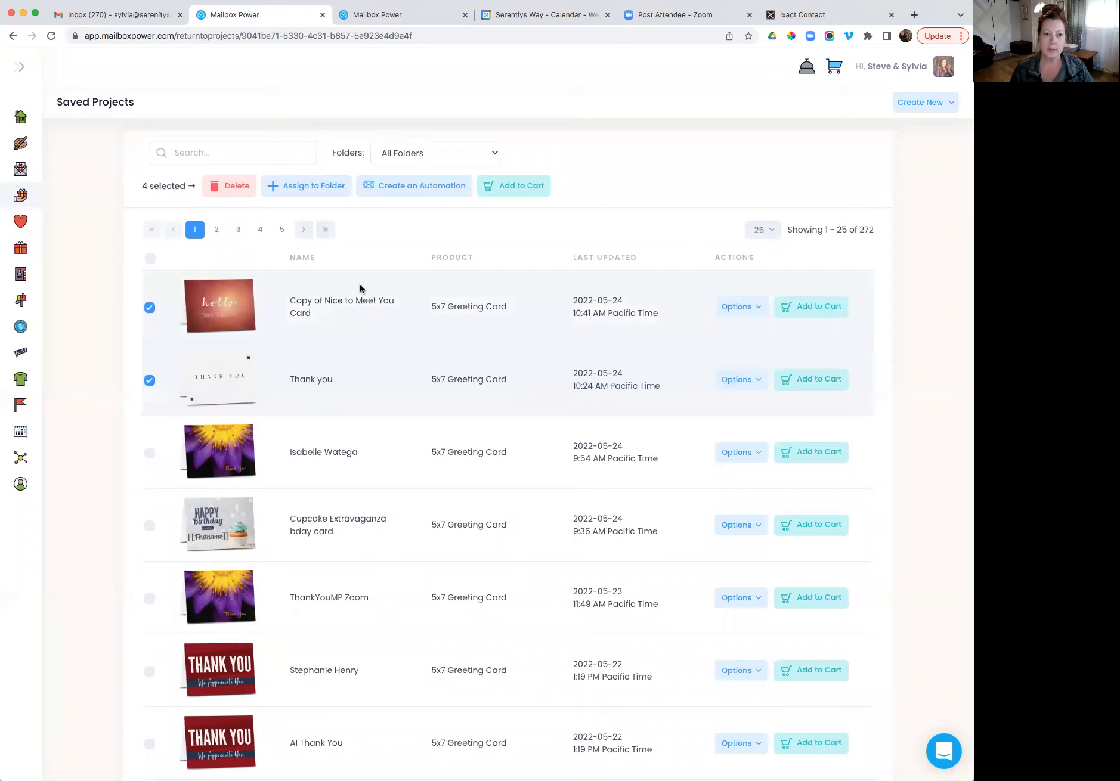
click(513, 185)
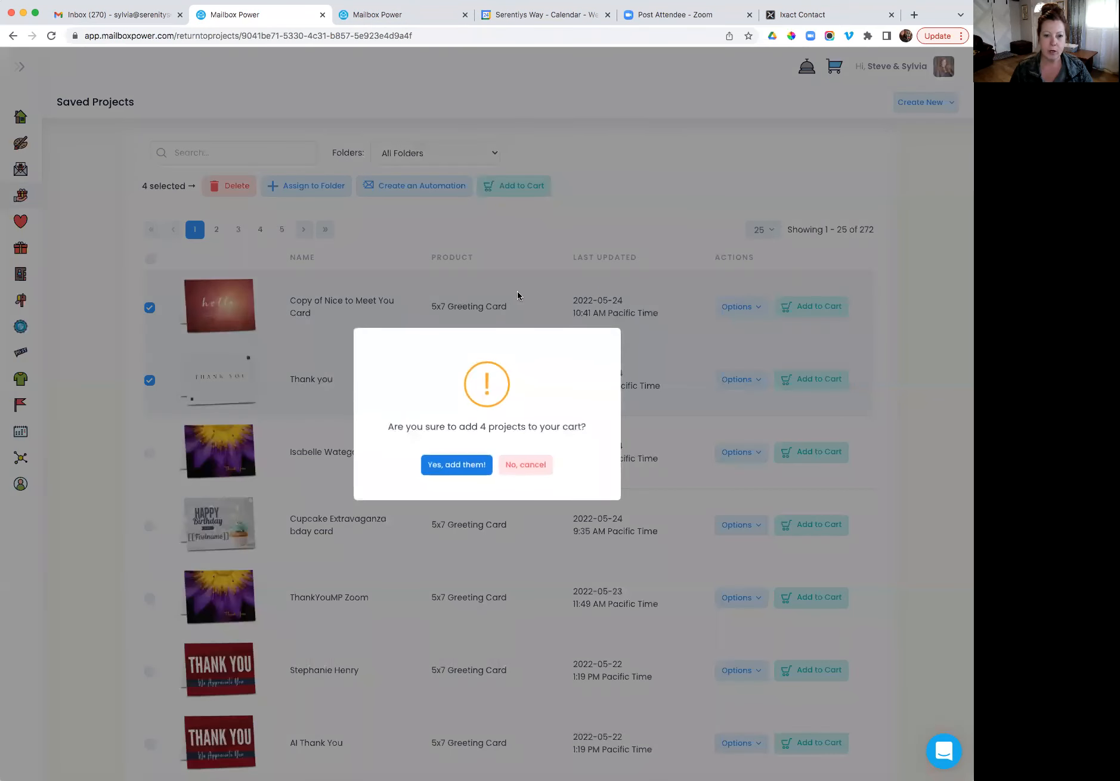
Confirm adding the four card projects and open the full shopping cart.
click(456, 465)
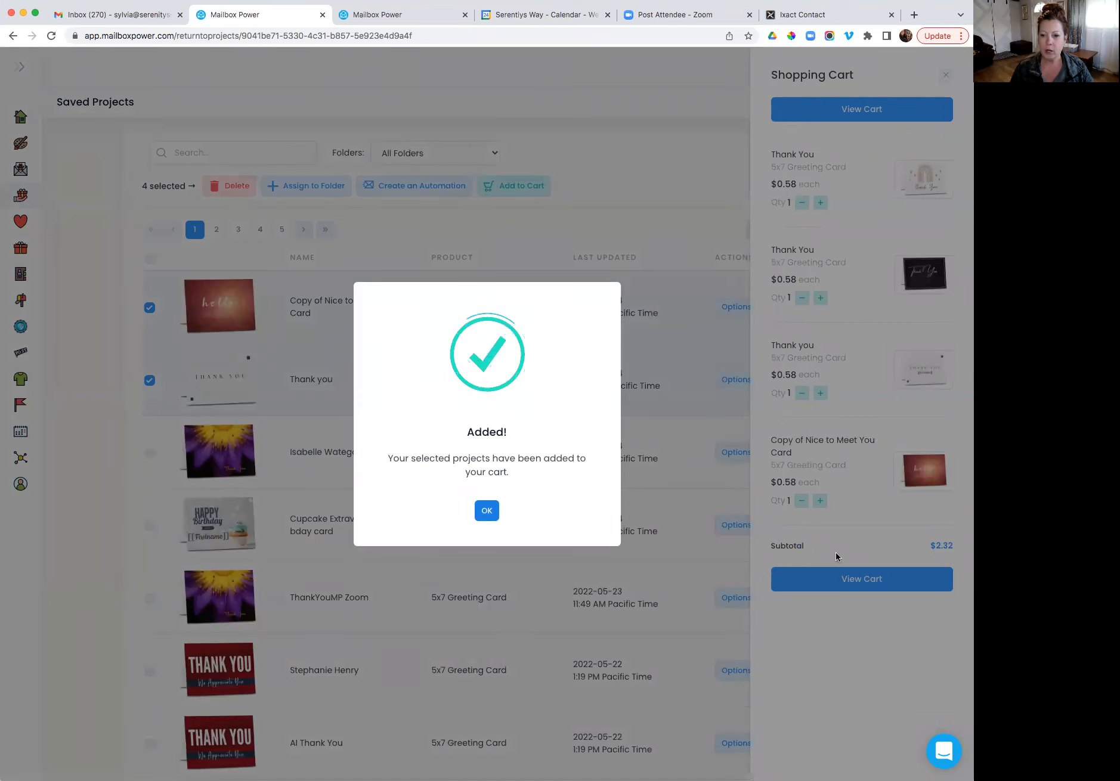
click(487, 510)
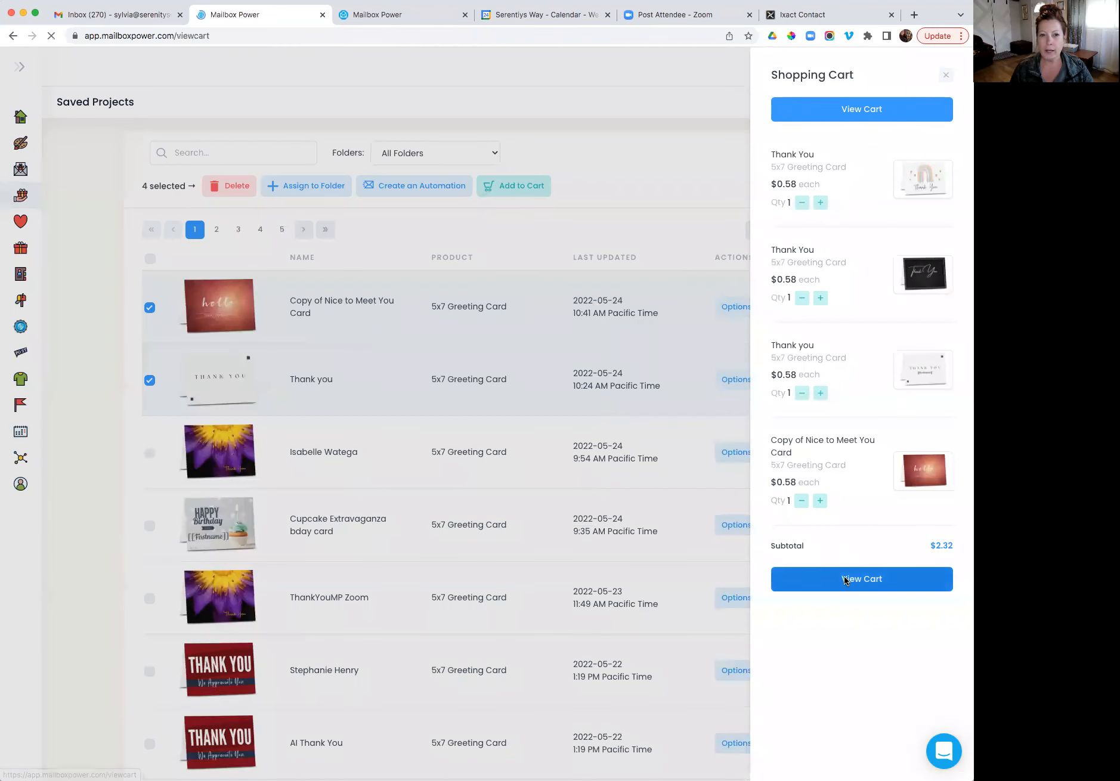
click(859, 578)
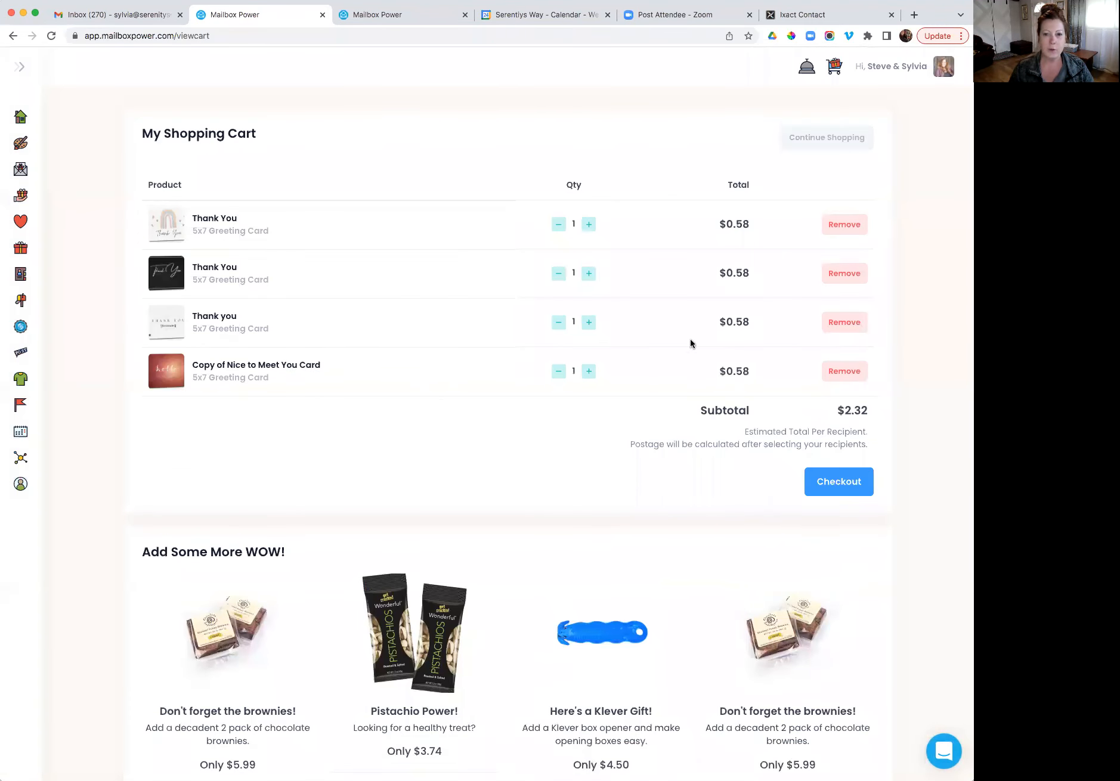
Set thank-you cards to quantity 3 and Nice to Meet You to 2, then check out.
click(589, 224)
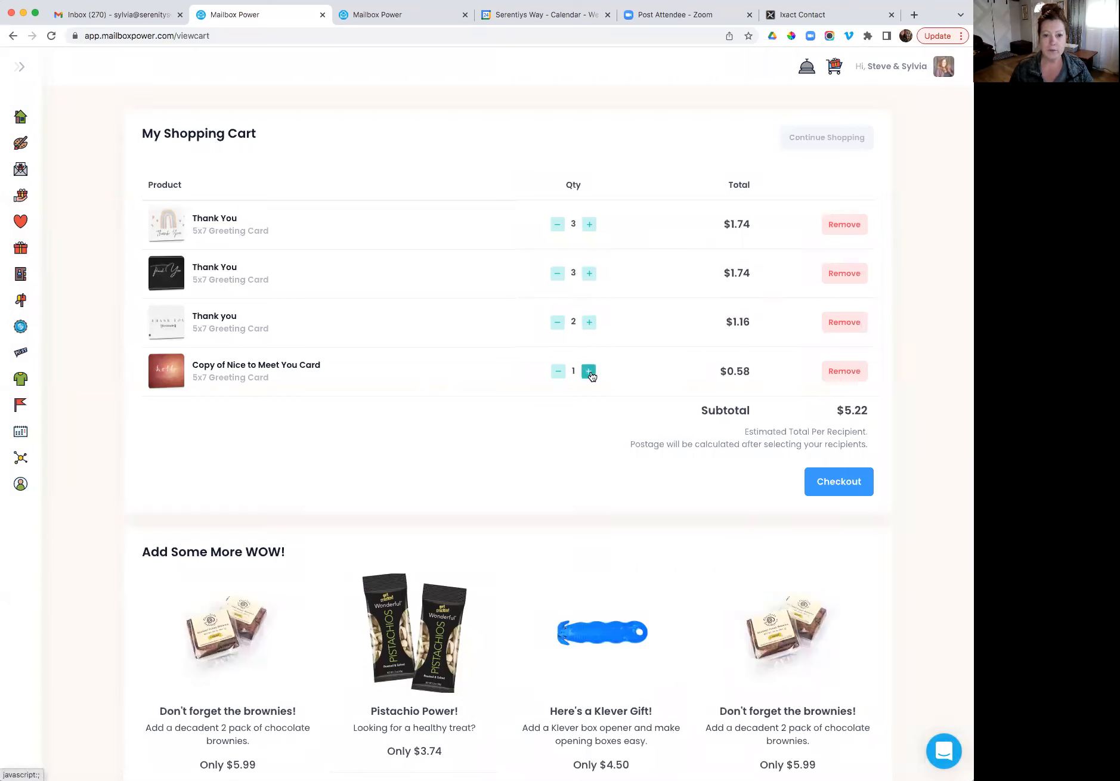
click(589, 370)
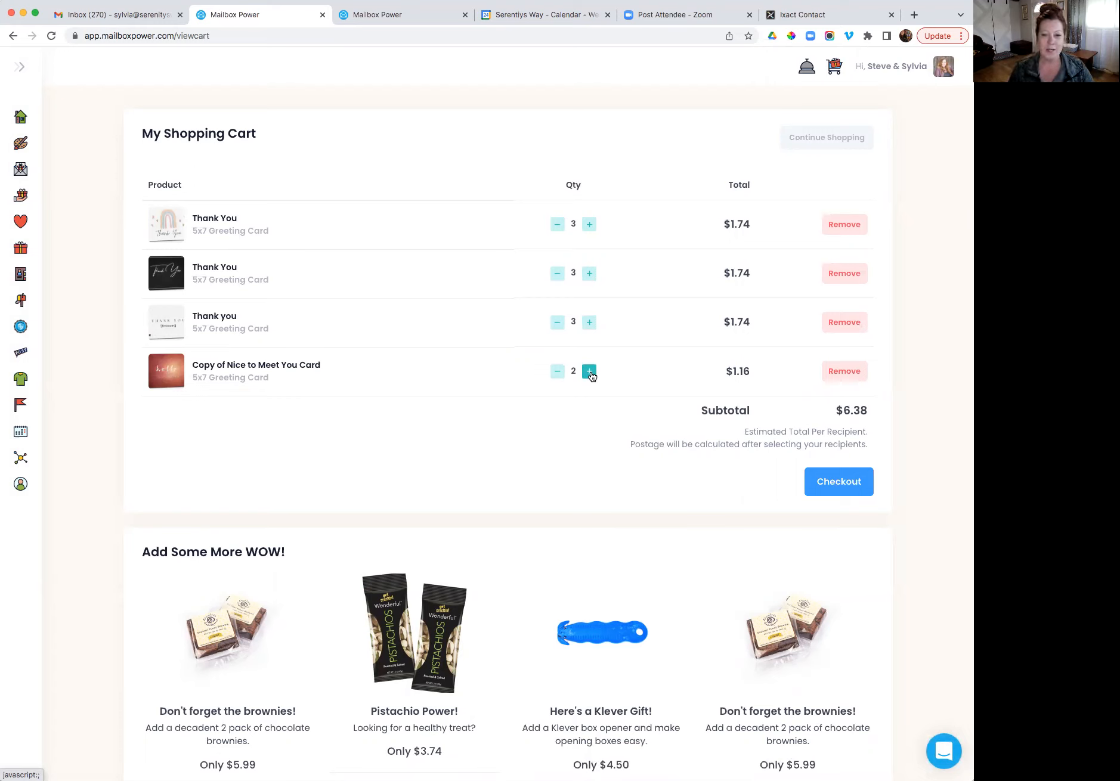
mouse_move(657, 409)
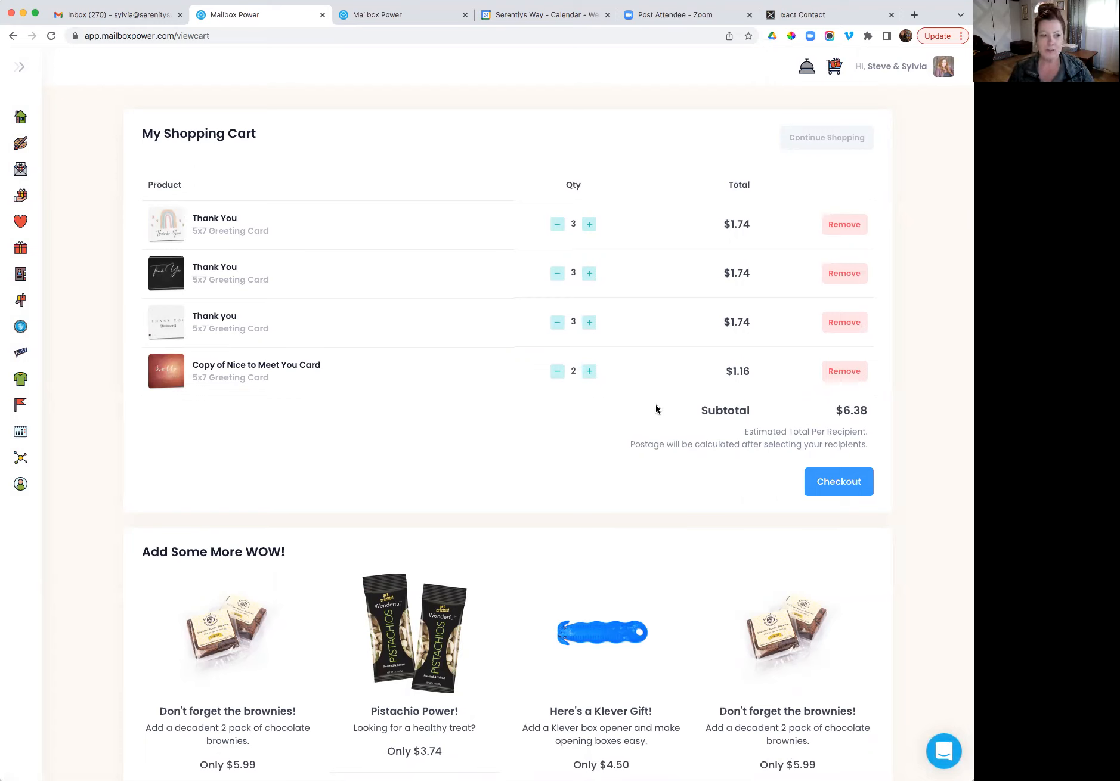
mouse_move(618, 261)
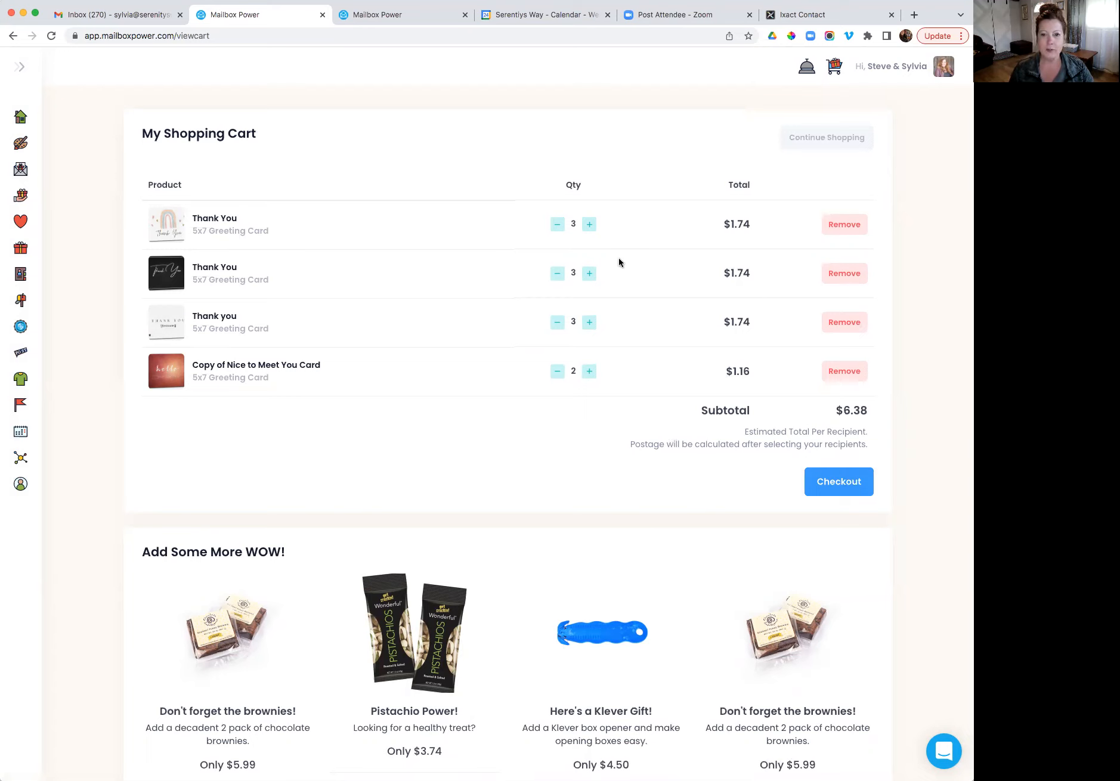
mouse_move(466, 415)
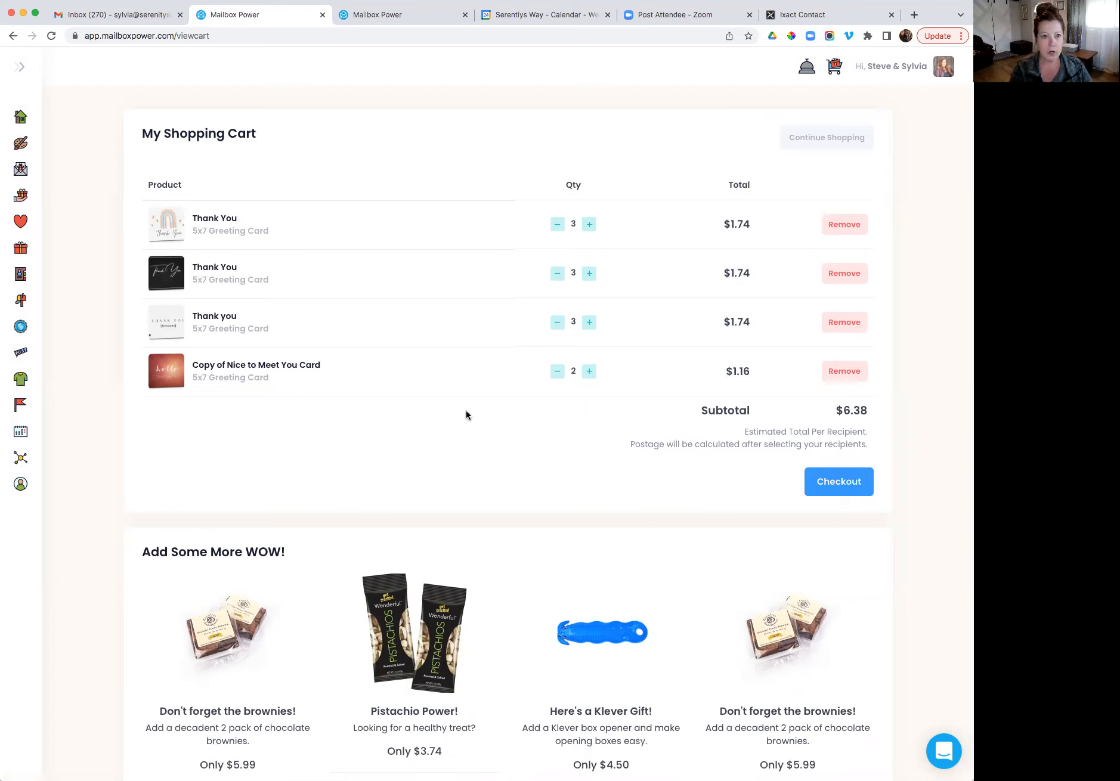
click(839, 481)
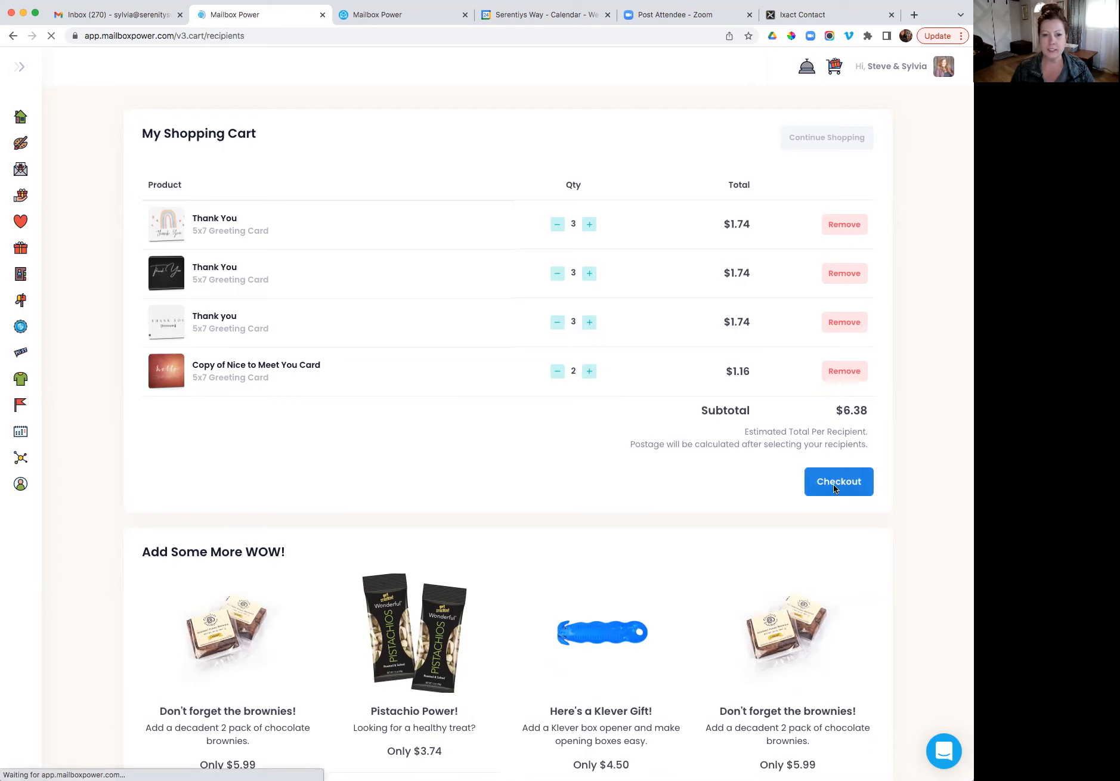
click(838, 481)
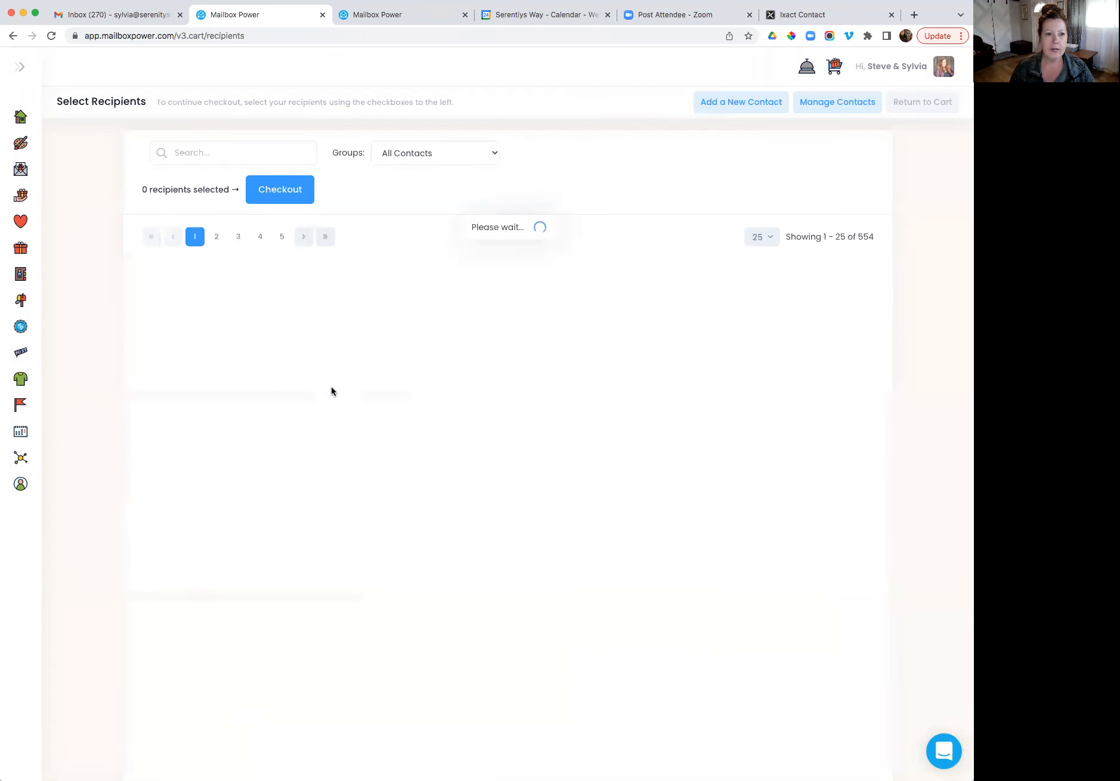
click(231, 152)
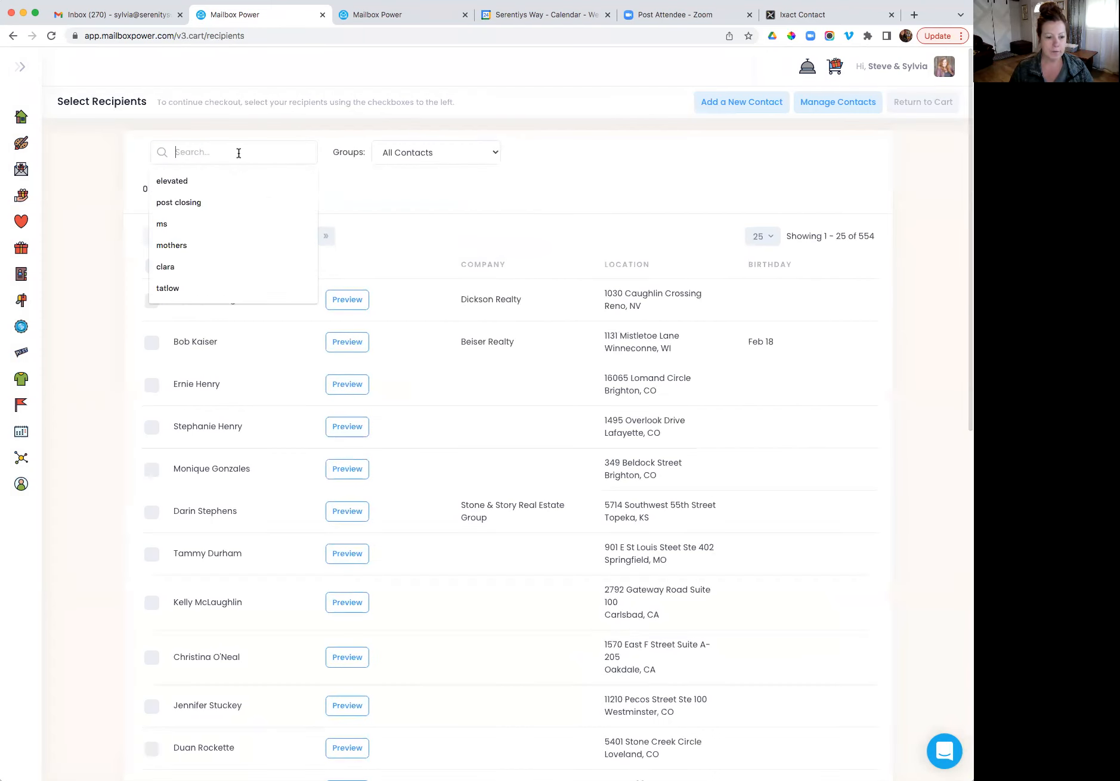
text(sylvia)
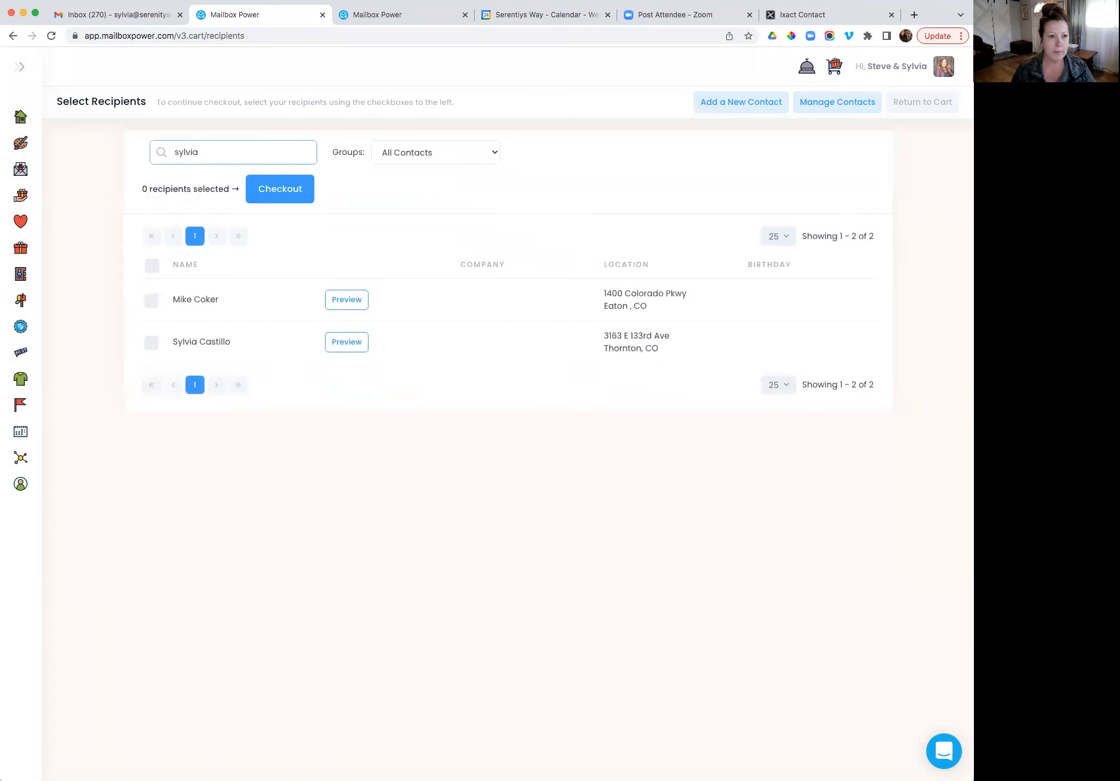
click(151, 343)
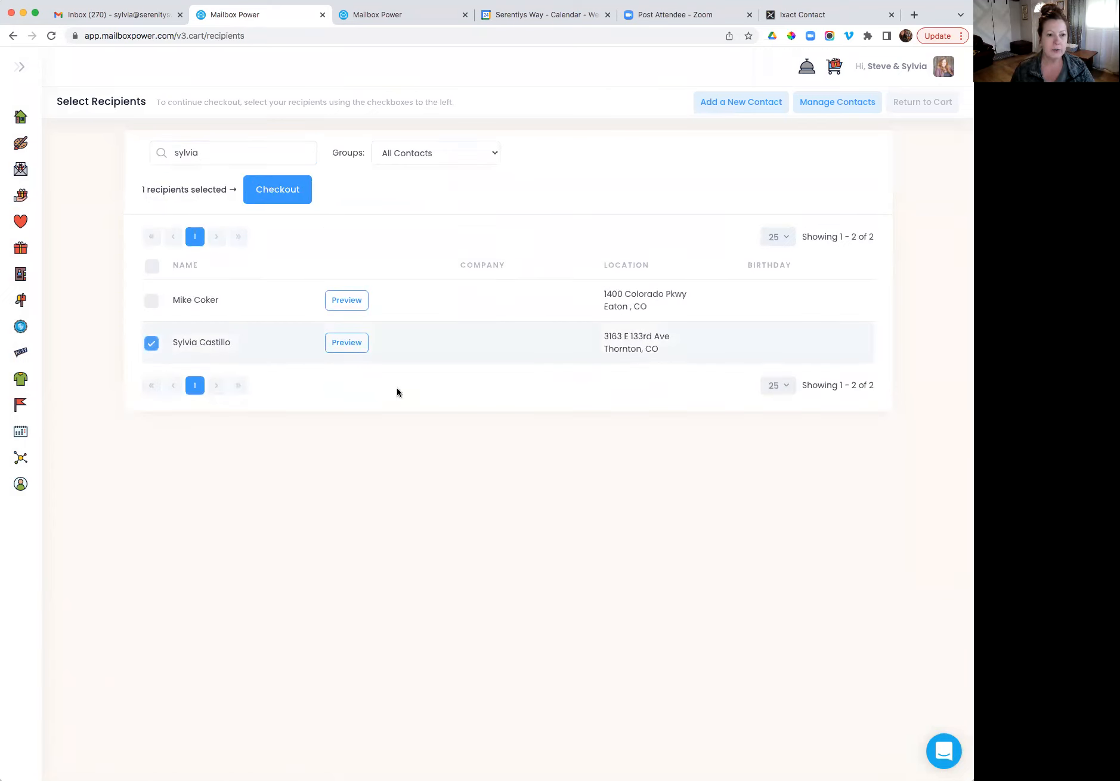
click(277, 189)
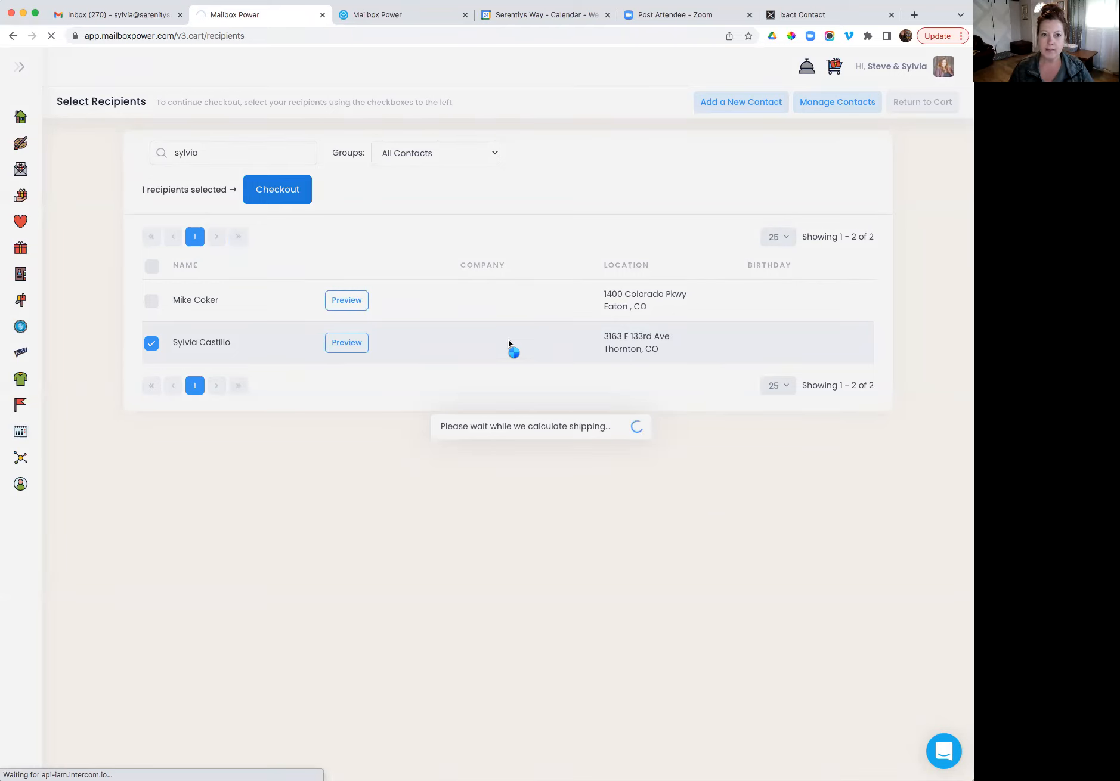
click(277, 189)
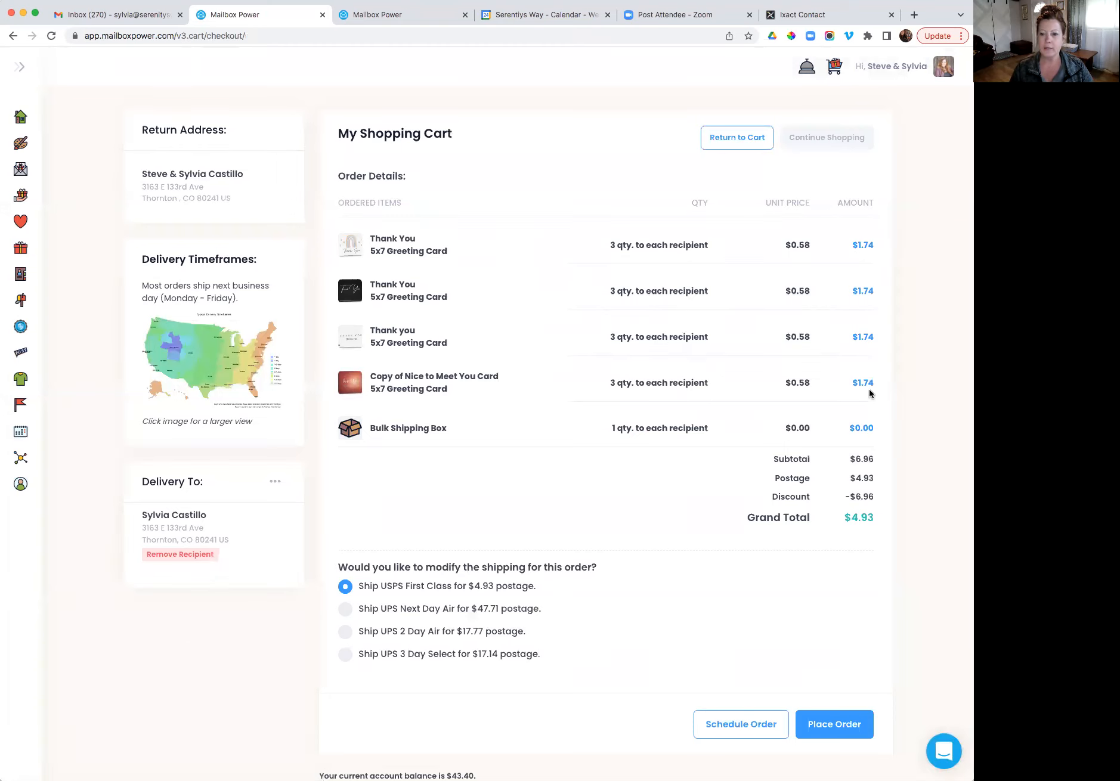
mouse_move(855, 492)
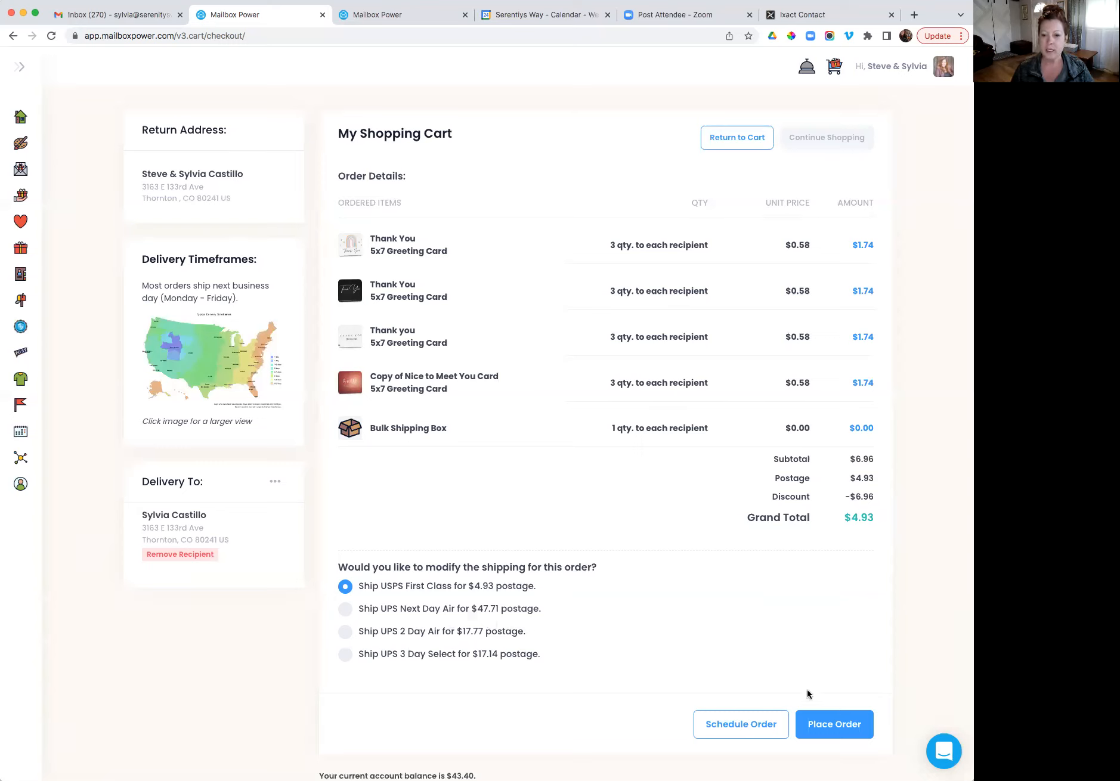
mouse_move(726, 643)
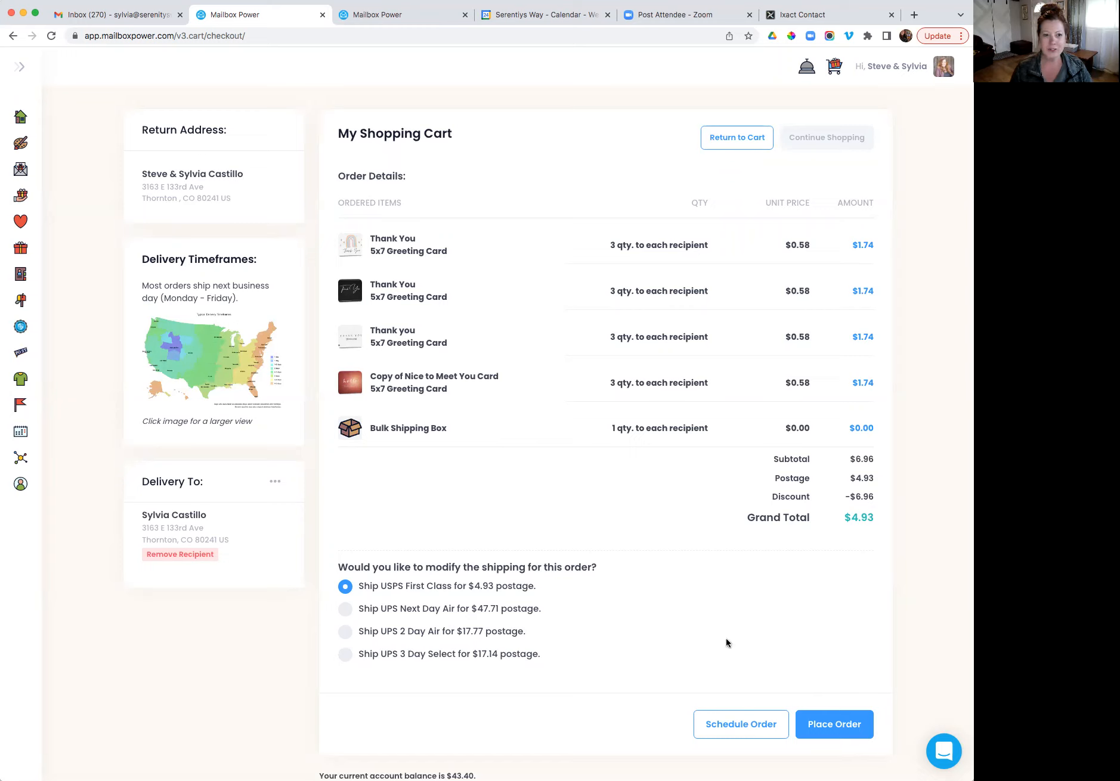
mouse_move(676, 362)
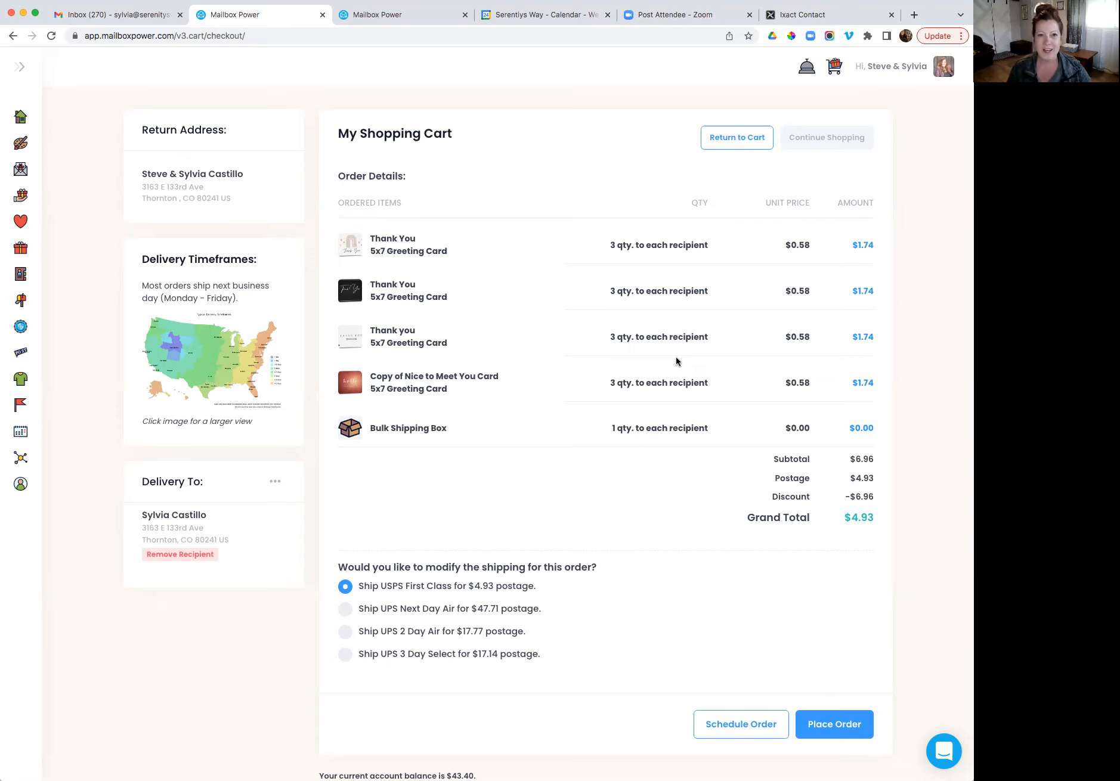
mouse_move(671, 366)
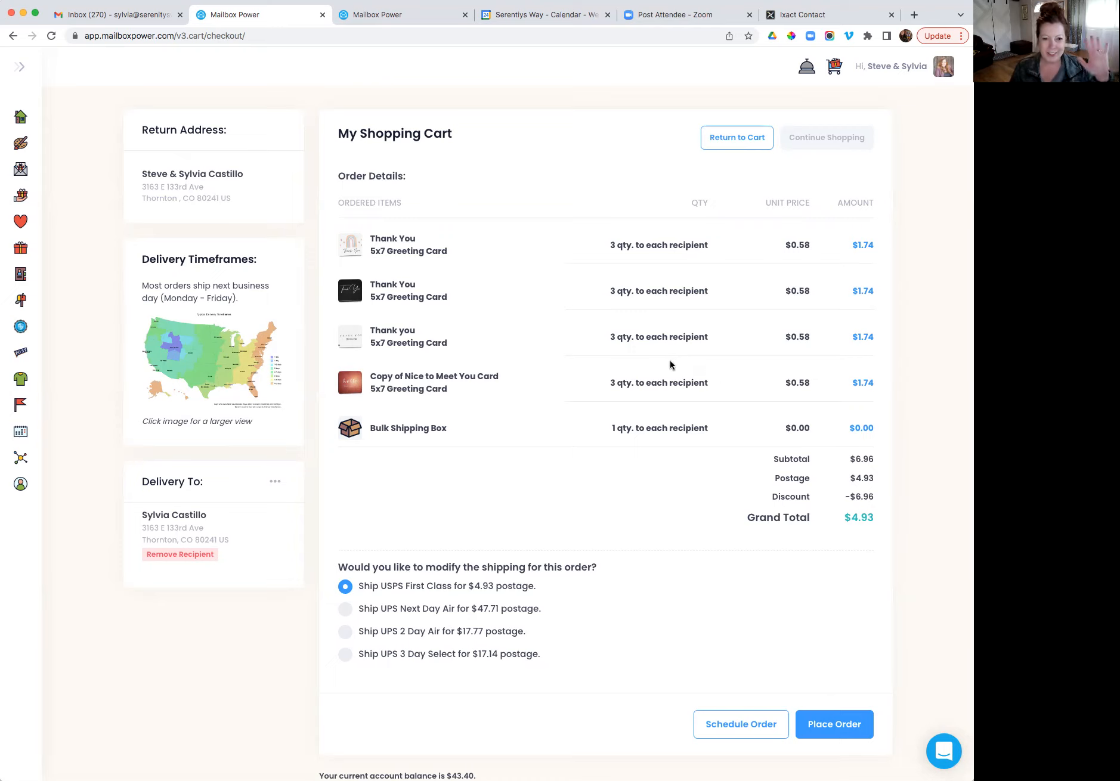